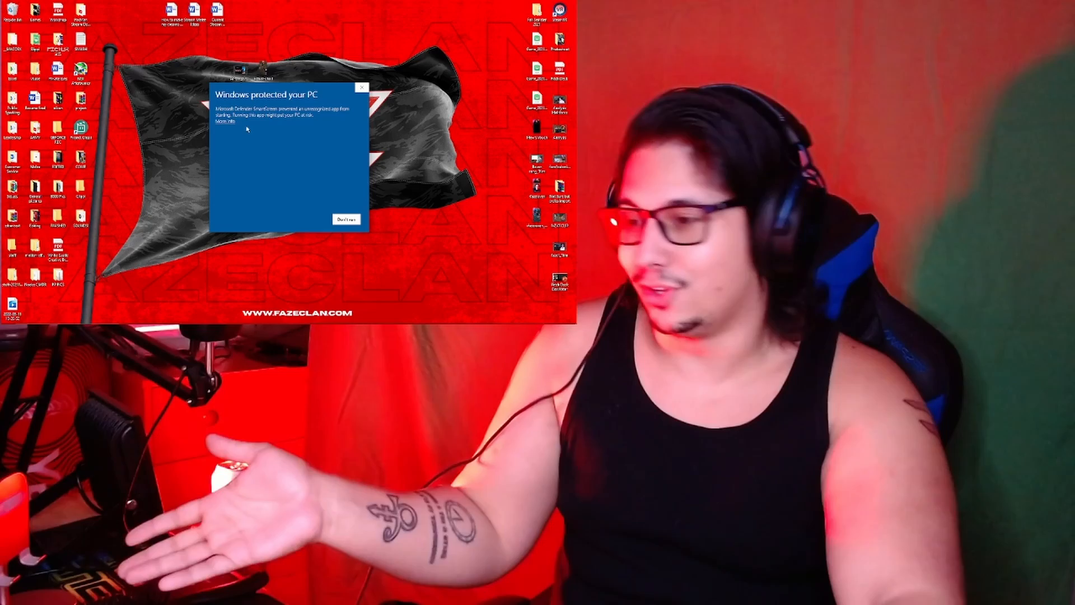
- Launch Project Clippi past the SmartScreen warning and open the Combo Filter settings
left_click(224, 125)
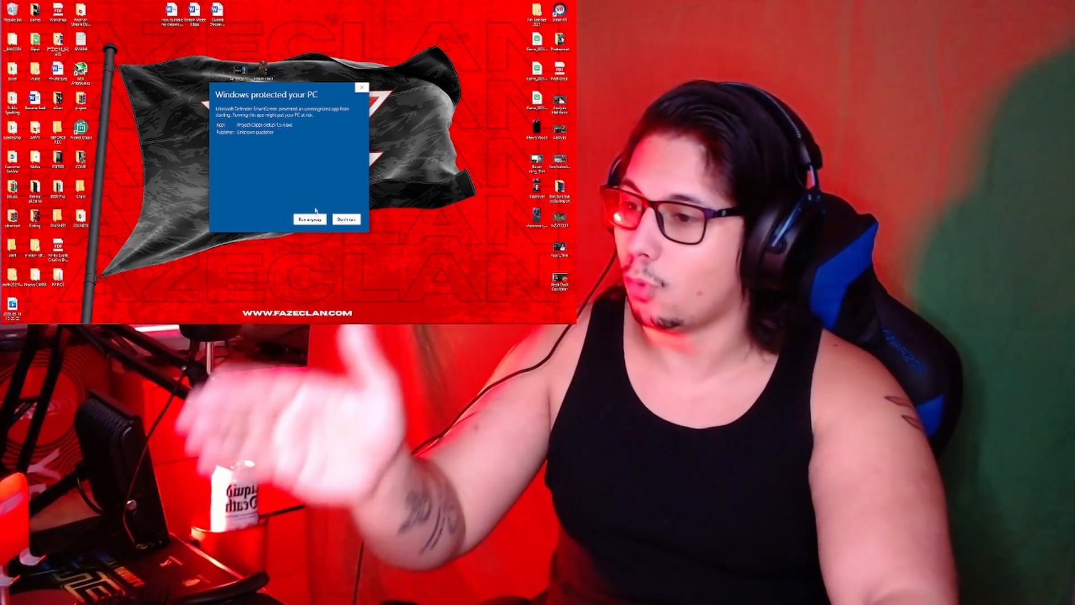
left_click(308, 219)
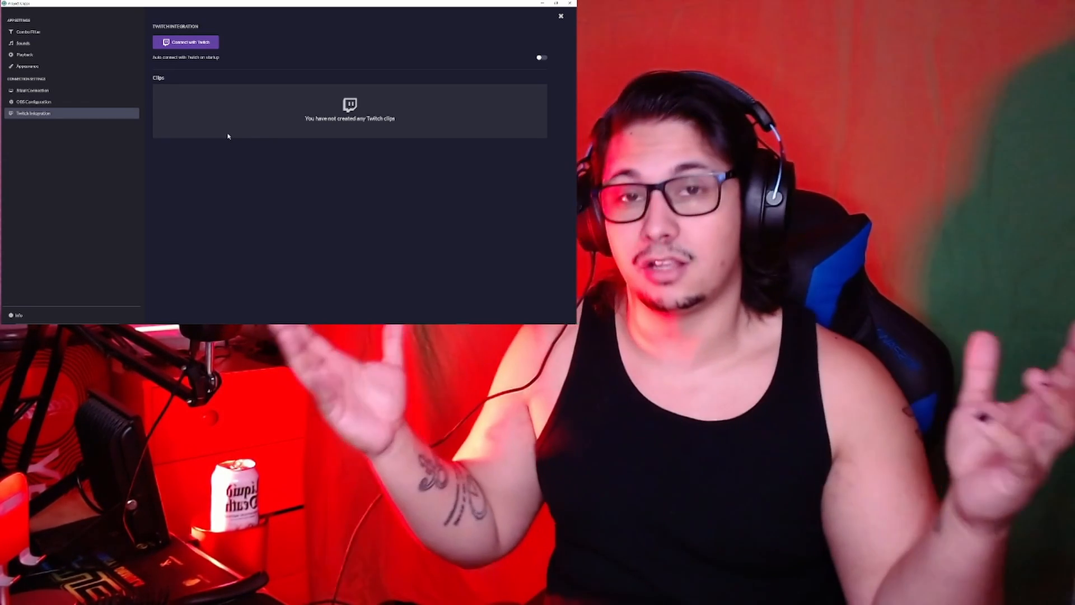
left_click(28, 31)
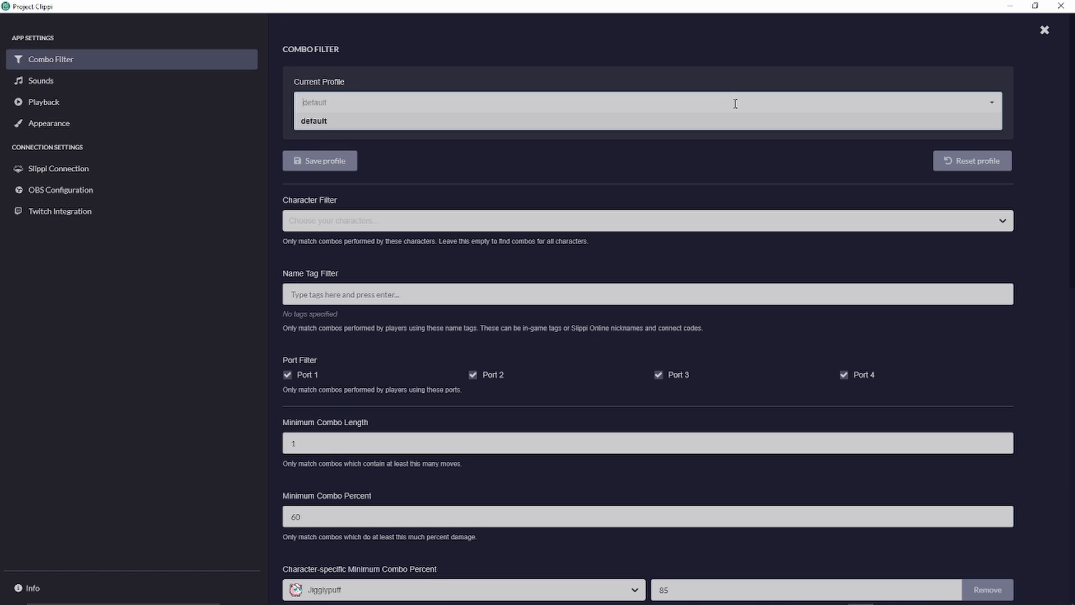
- Add a 'YouTube' combo profile with Falco and Fox in its character filter
type("YouTu")
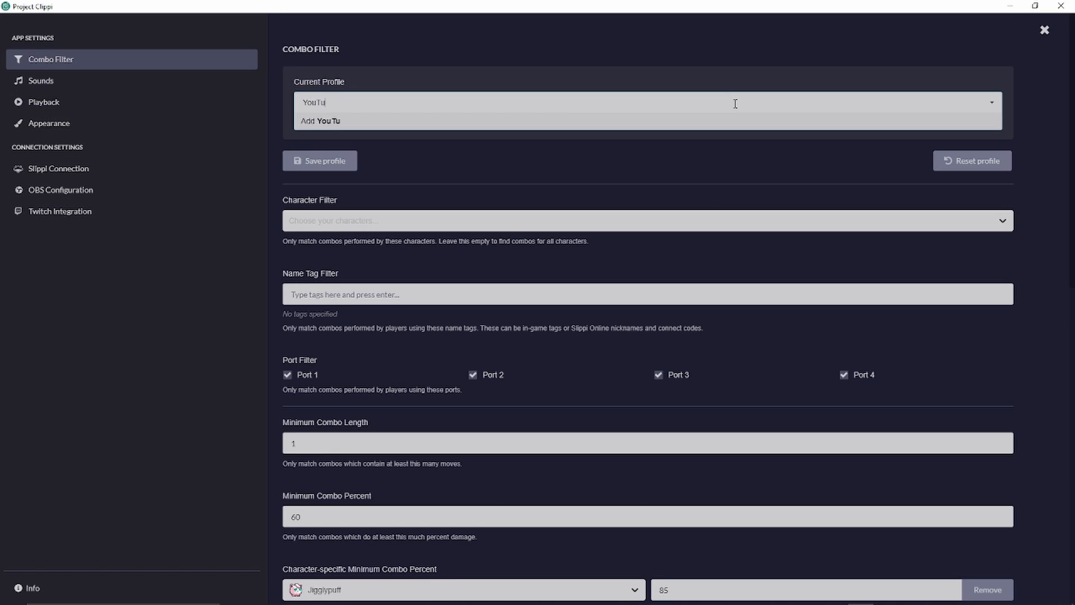
left_click(322, 121)
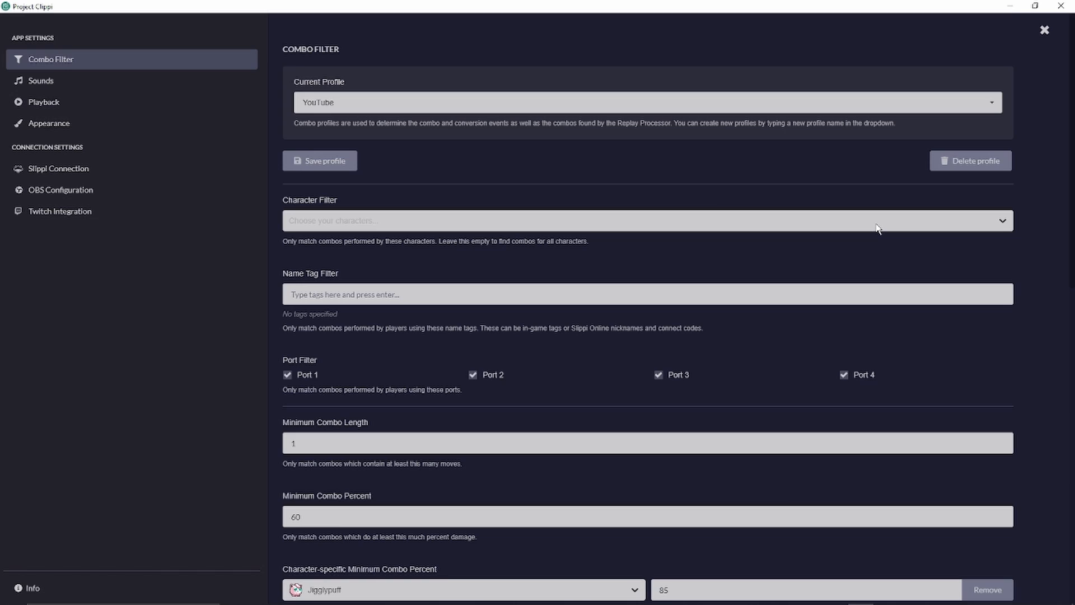
mouse_move(853, 220)
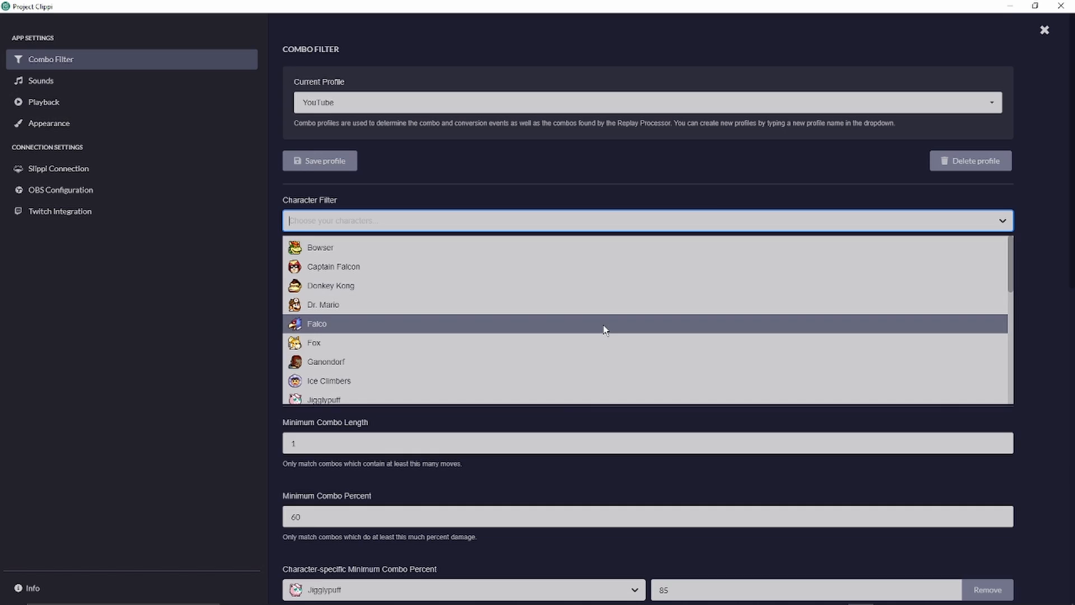
left_click(317, 323)
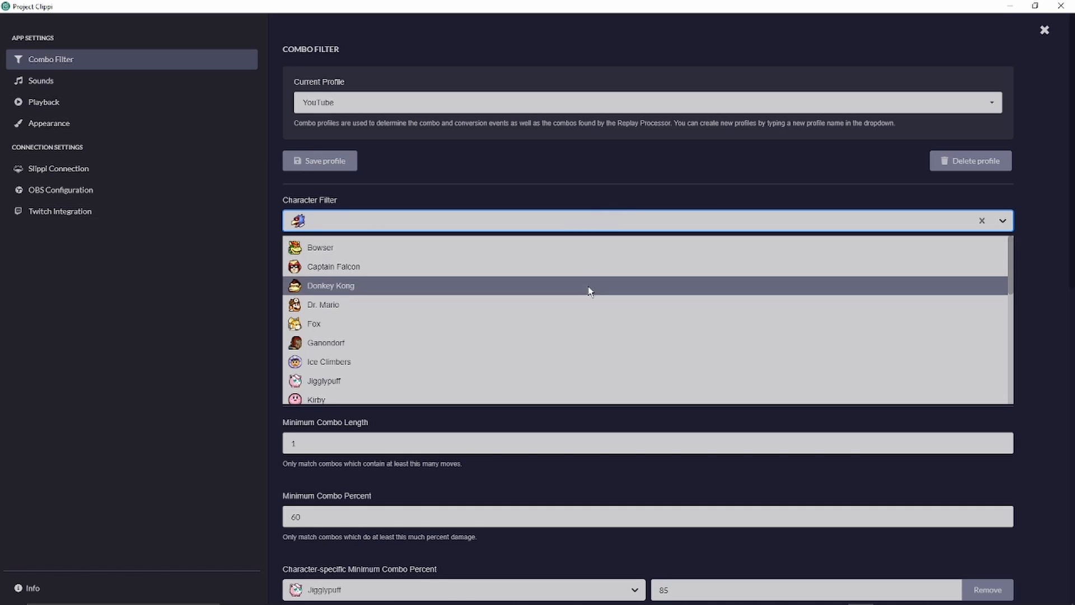
left_click(331, 285)
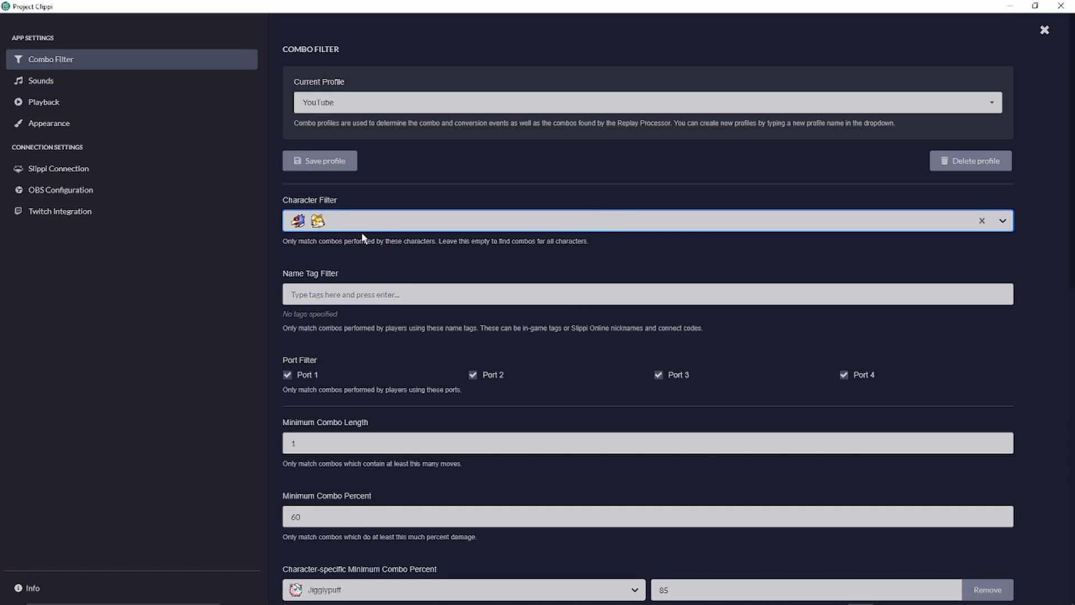
mouse_move(311, 245)
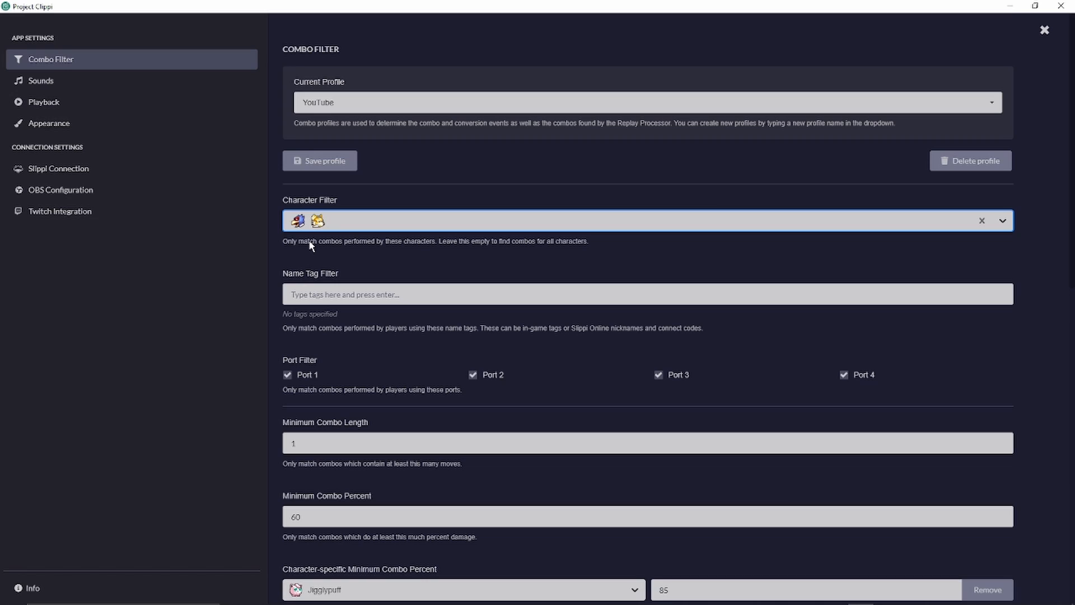
mouse_move(318, 248)
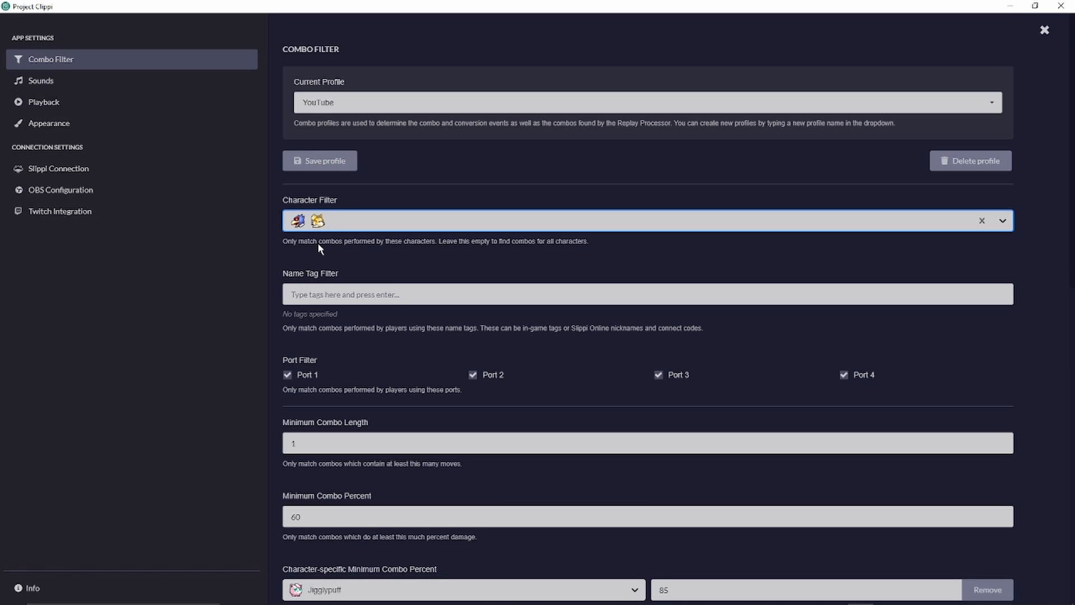
mouse_move(452, 339)
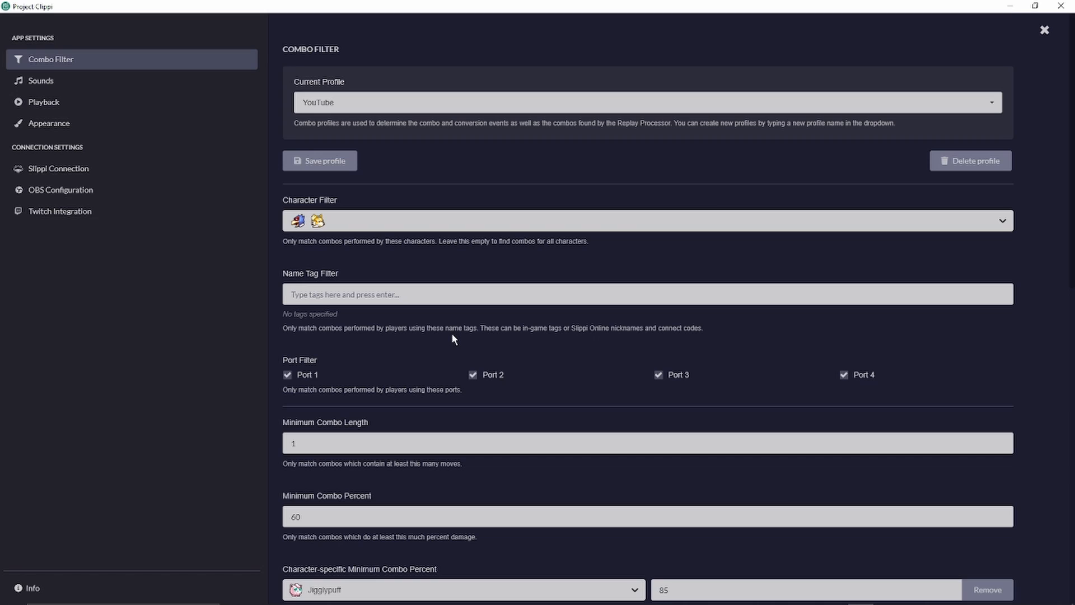
left_click(470, 294)
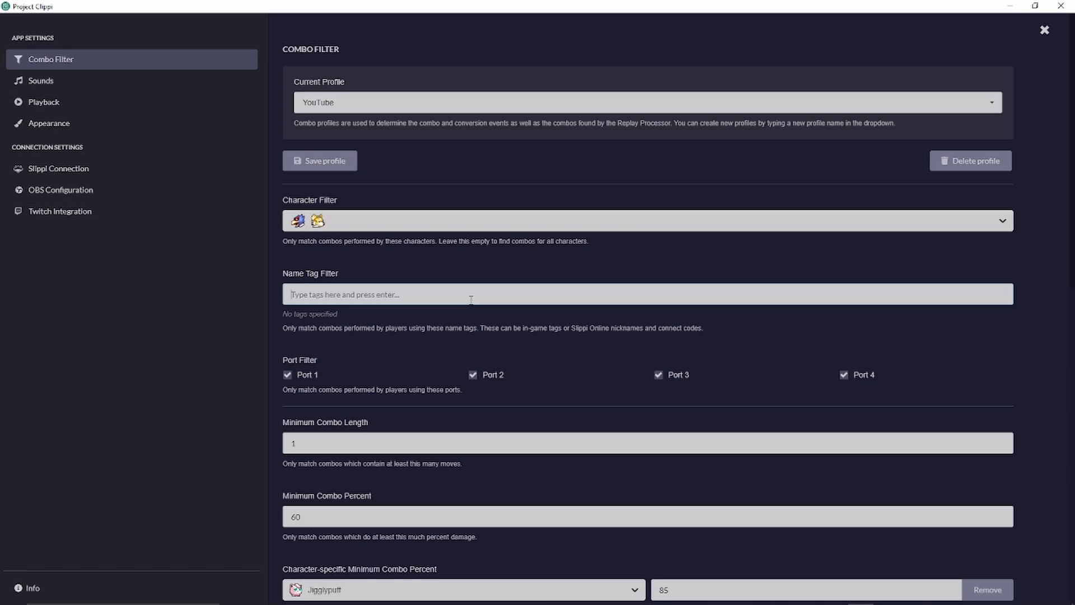
type("RAV")
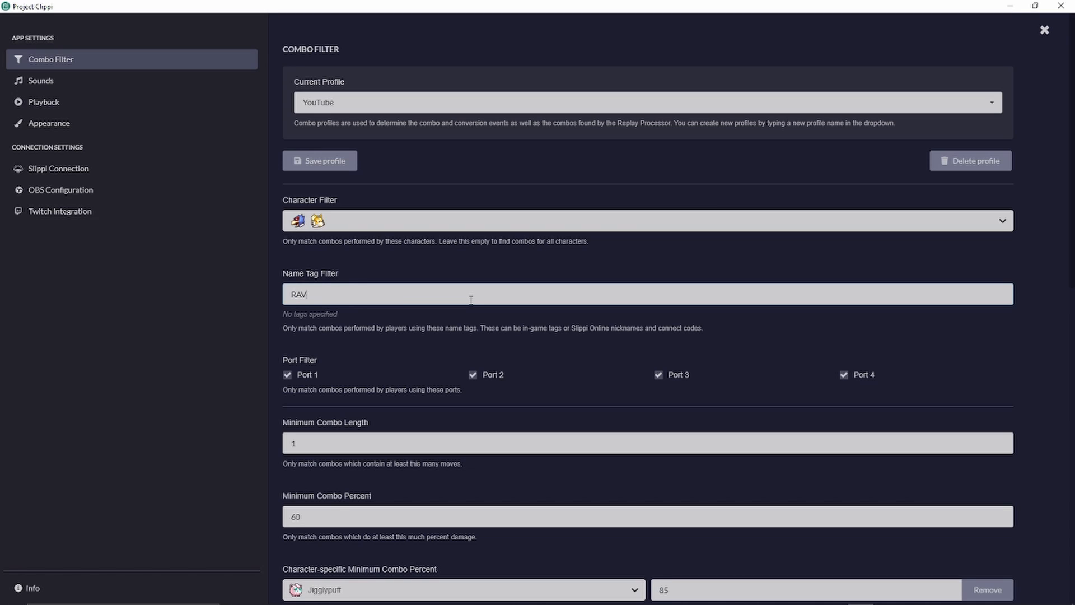
type("N#5")
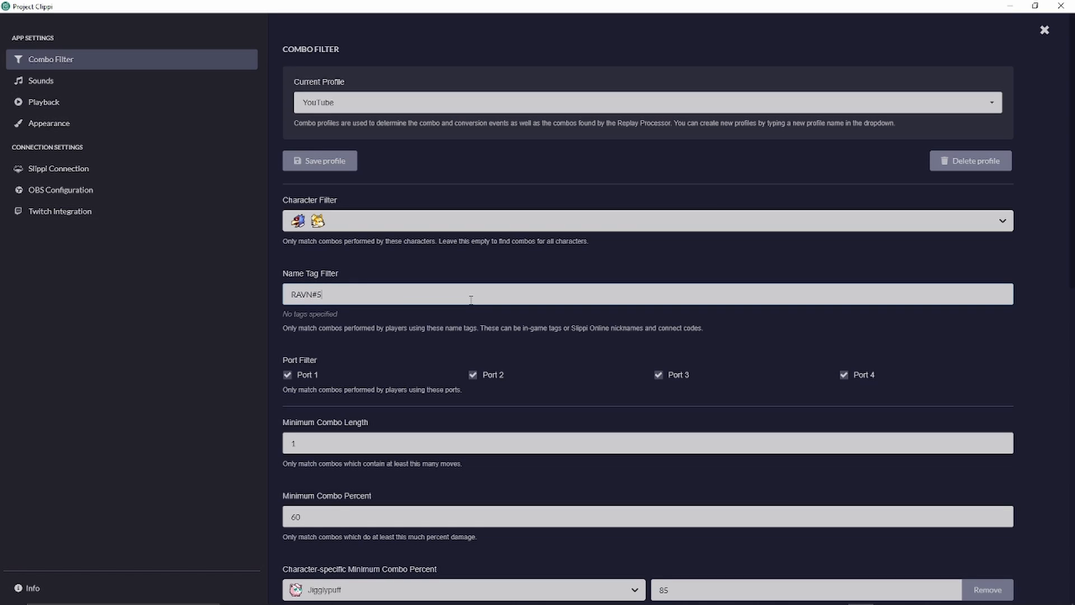
type("29")
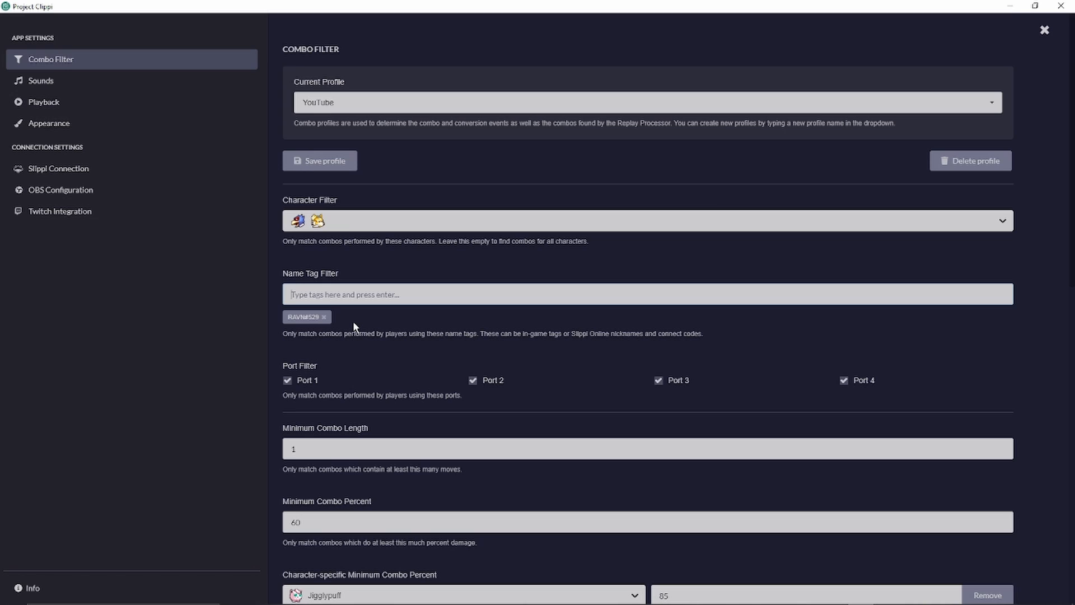
- Scroll down to Minimum Combo Percent and the further combo rules
scroll("down", 3)
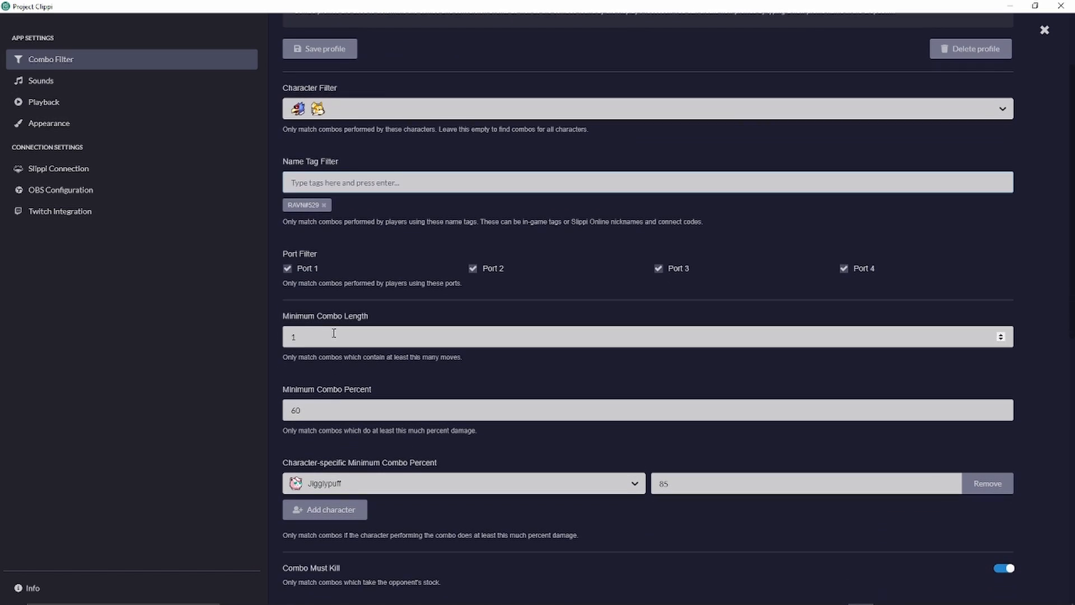
mouse_move(797, 275)
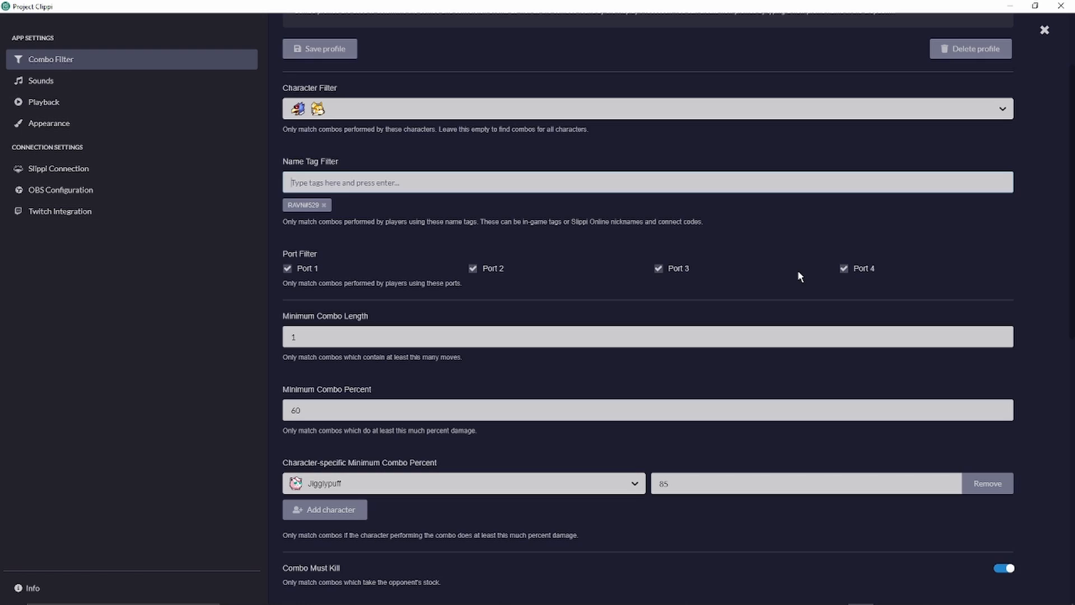
scroll("down", 3)
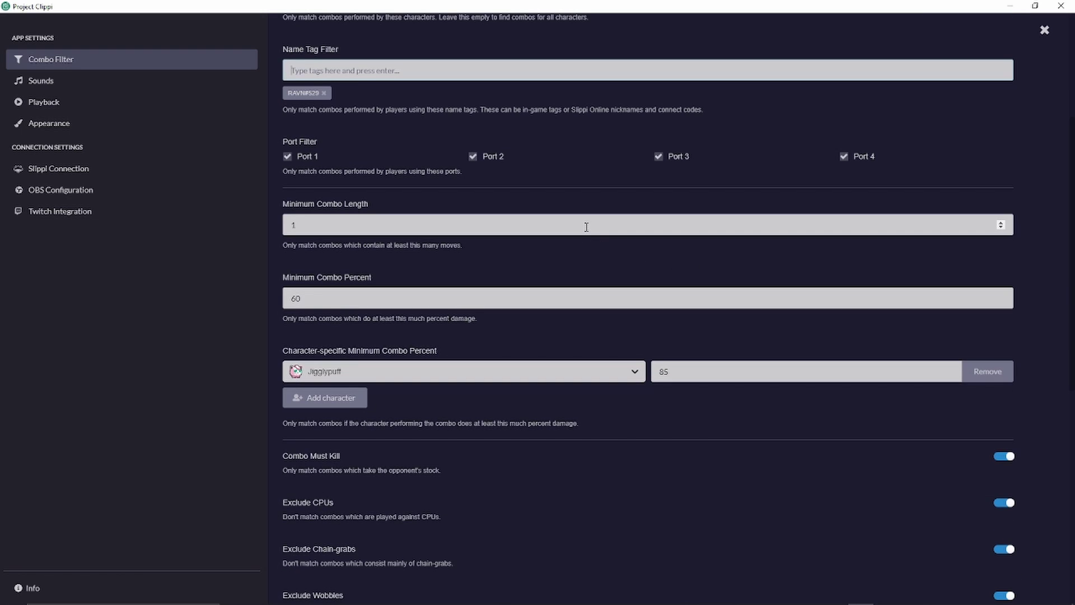
mouse_move(979, 231)
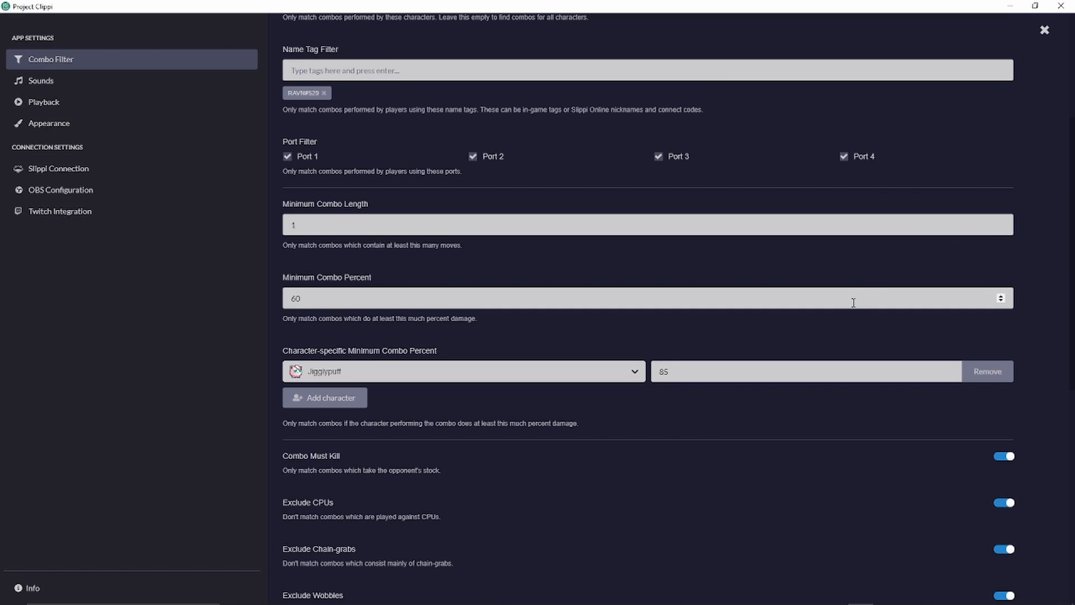
mouse_move(1007, 288)
type("25")
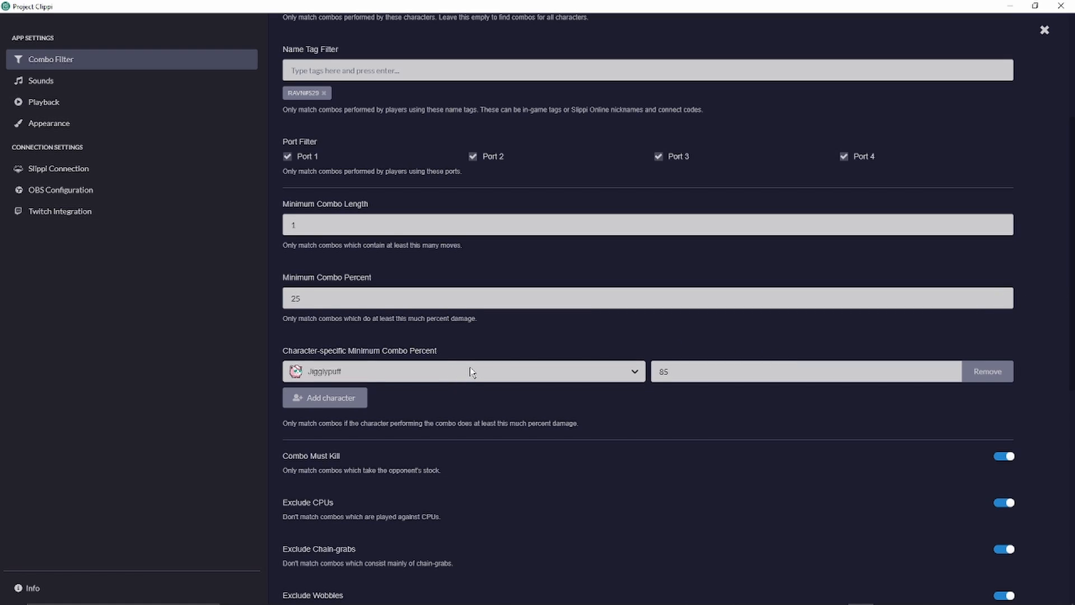
mouse_move(486, 375)
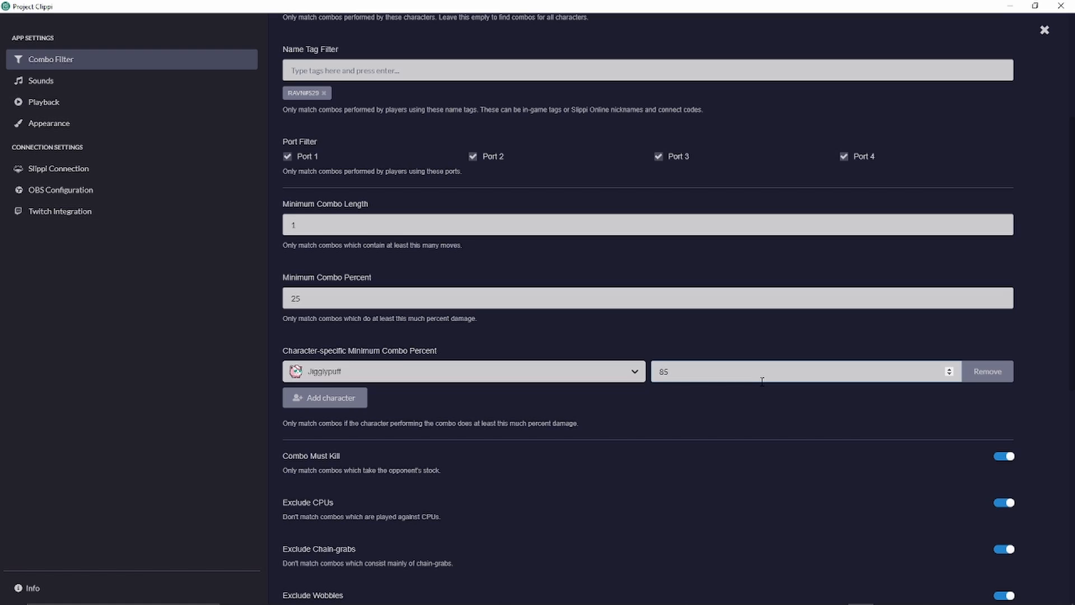
- Add a Pikachu character-specific entry with a minimum combo percent of 5
left_click(324, 397)
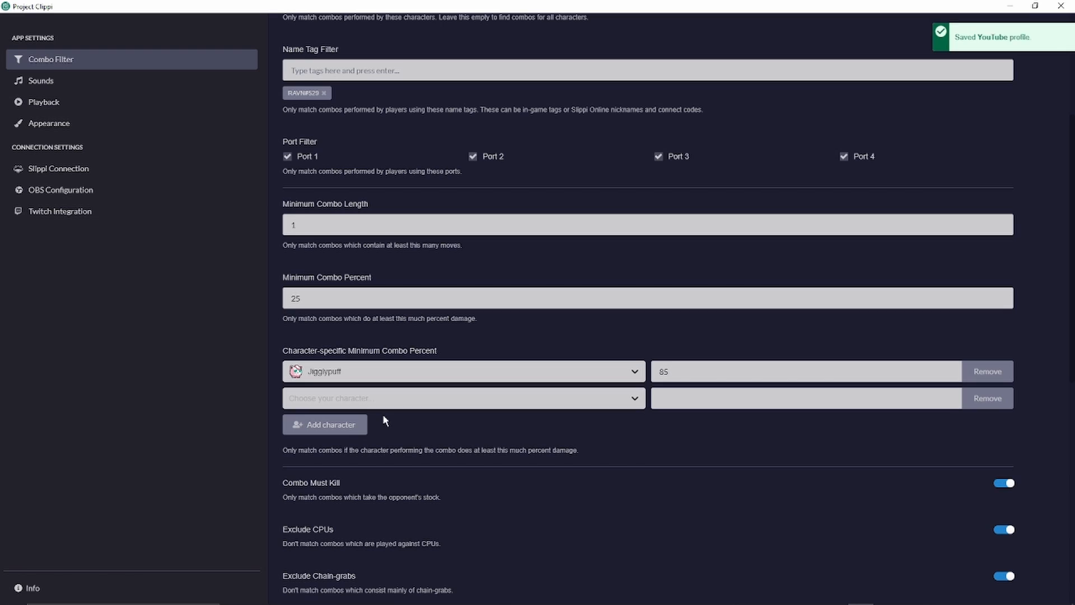
left_click(463, 398)
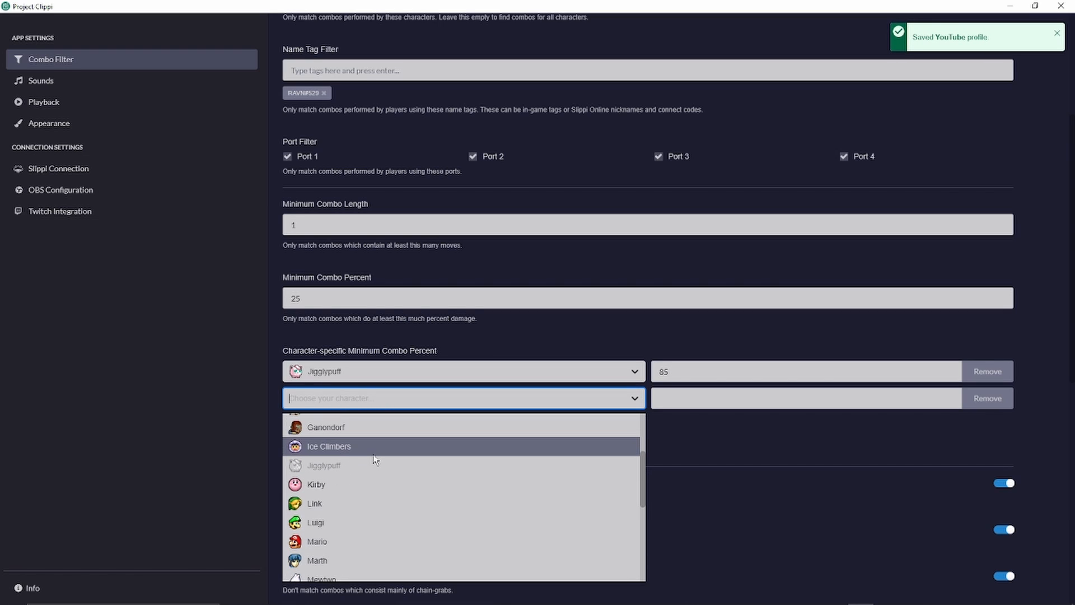
scroll("down", 3)
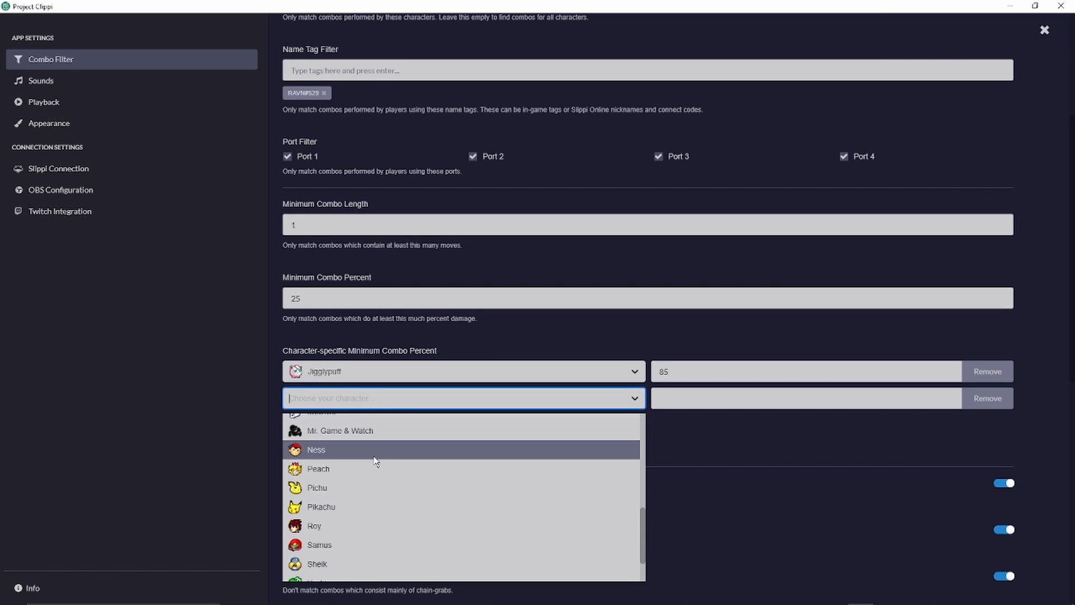
left_click(321, 506)
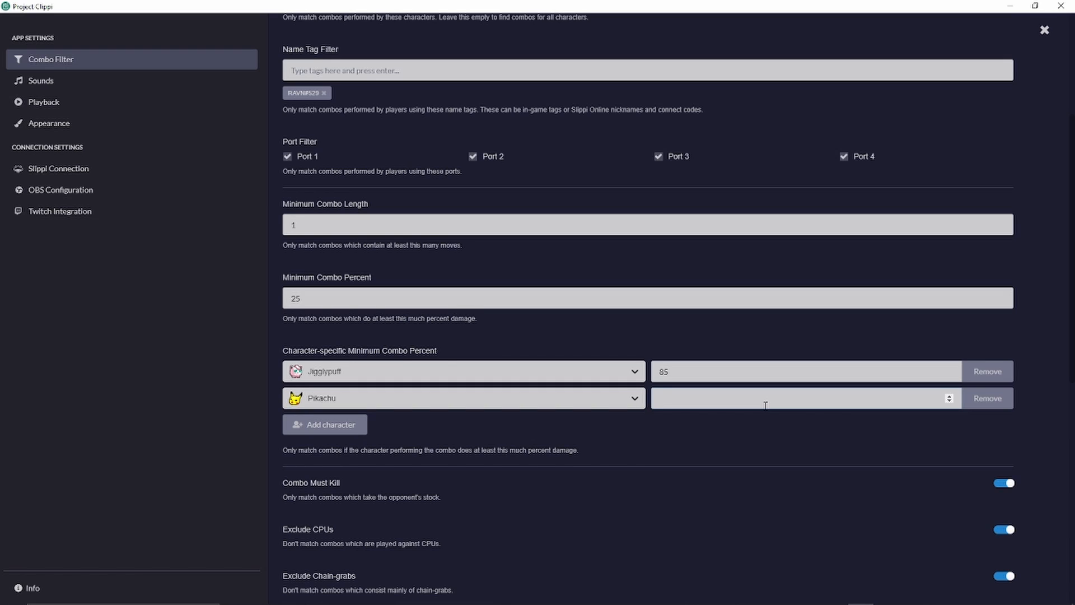
type("5")
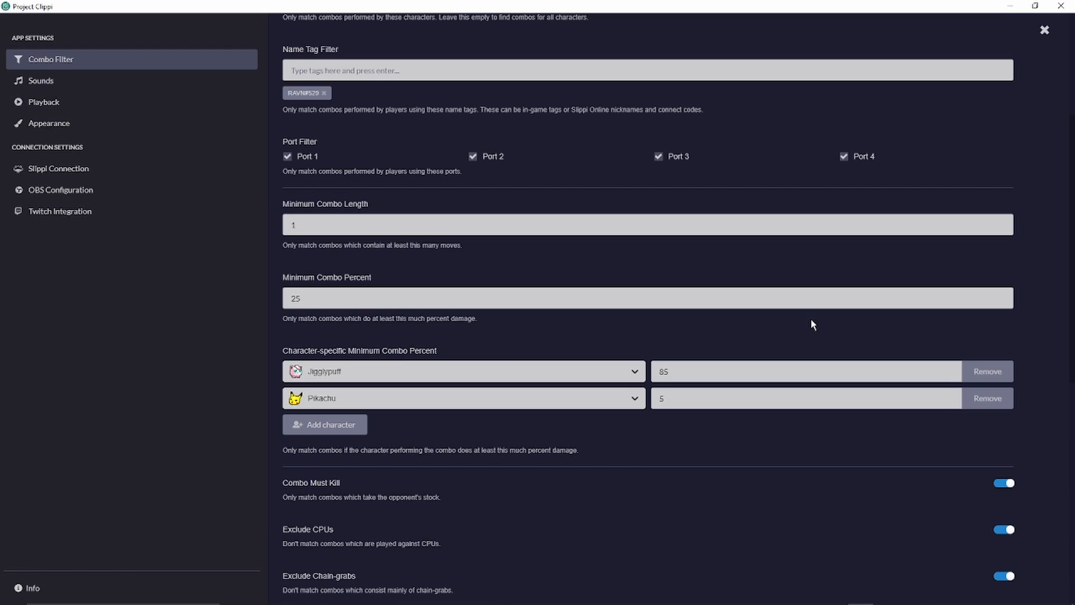
scroll("down", 3)
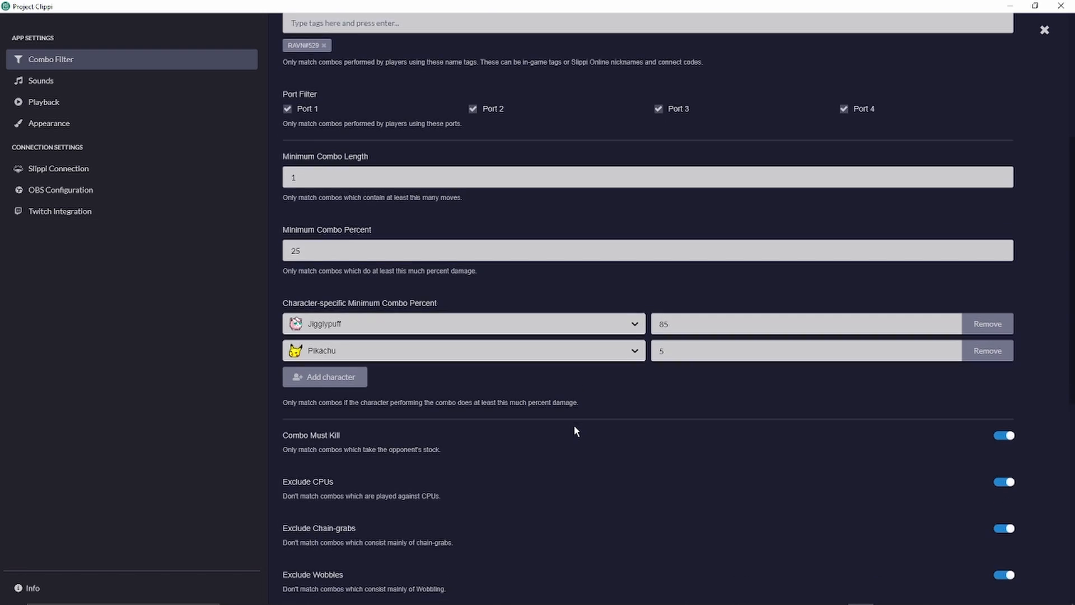
- Toggle Combo Must Kill off and back on, then switch off Exclude CPUs
scroll("down", 3)
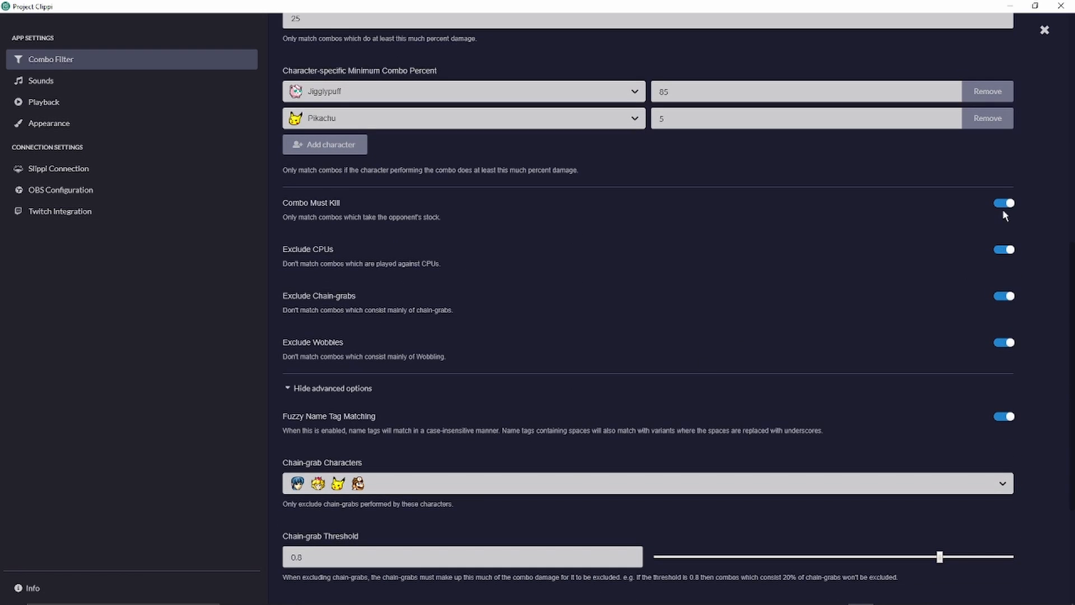
mouse_move(1022, 218)
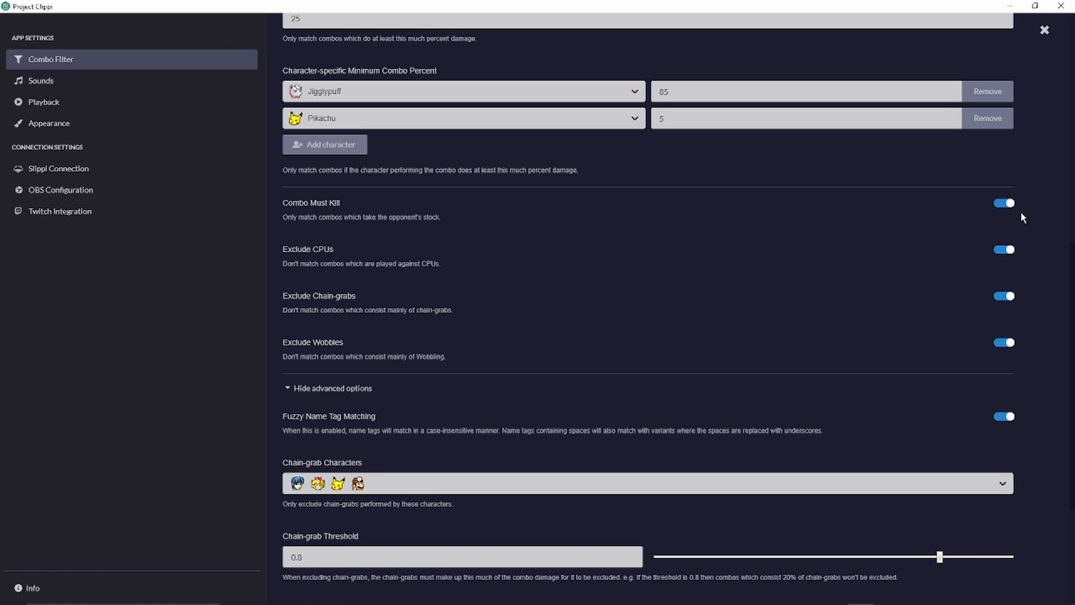
left_click(1004, 203)
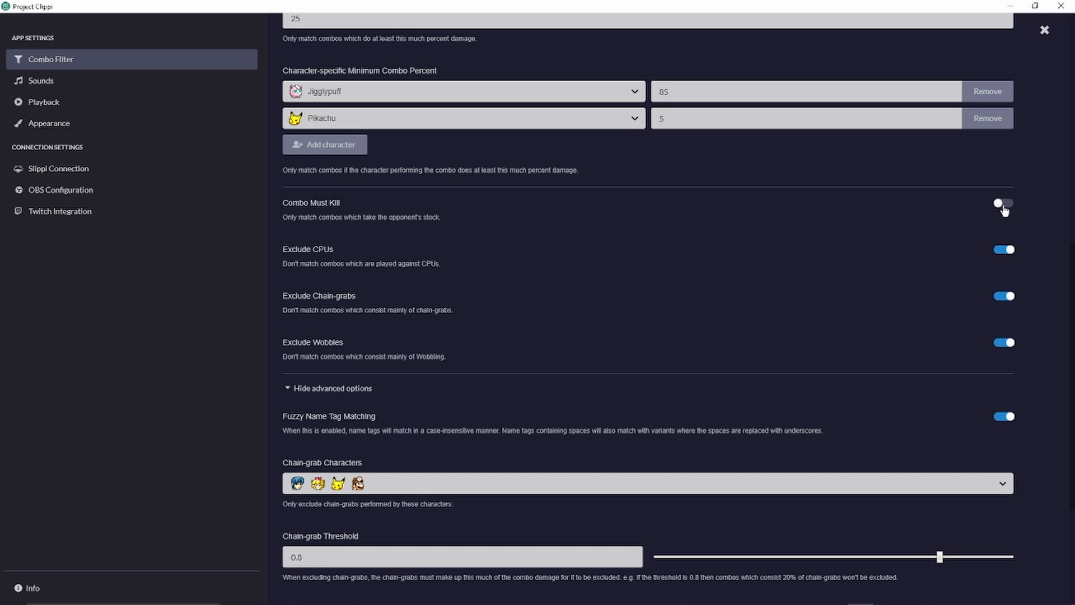
left_click(1003, 203)
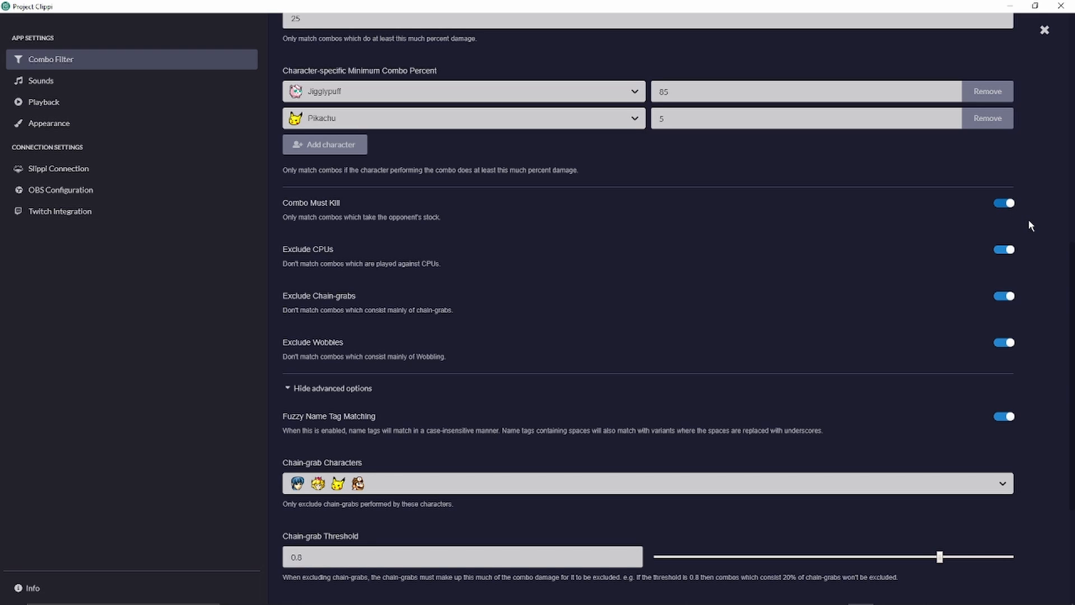
mouse_move(1013, 257)
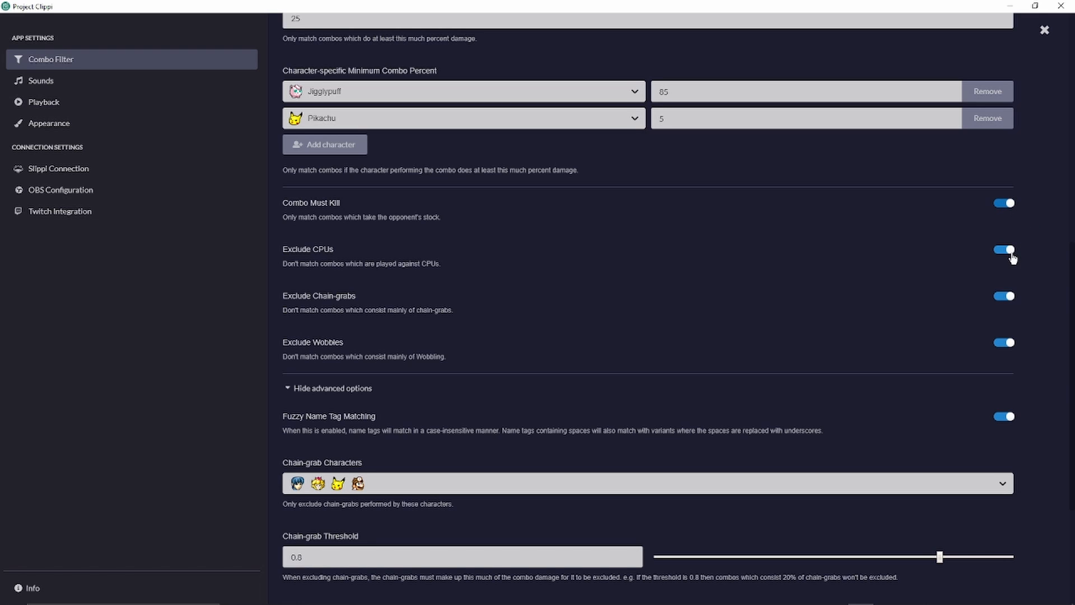
left_click(1003, 249)
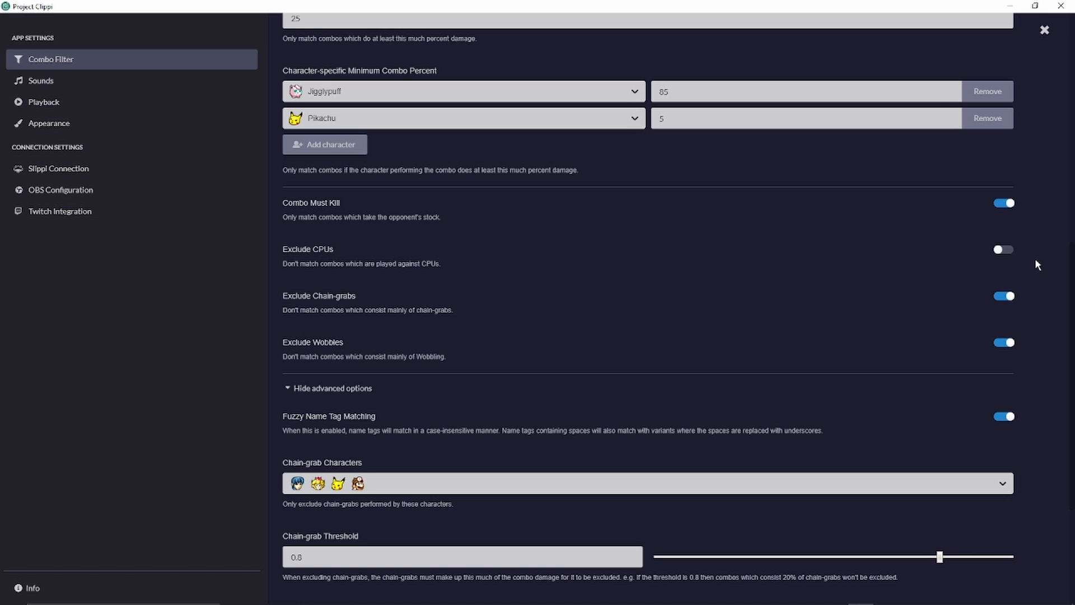
scroll("down", 3)
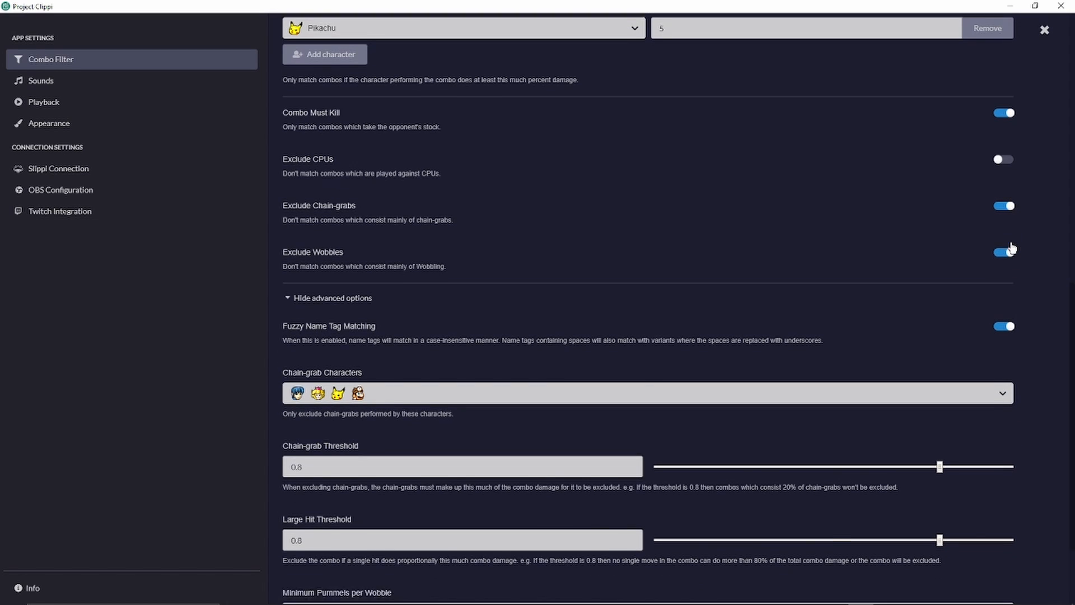
scroll("down", 3)
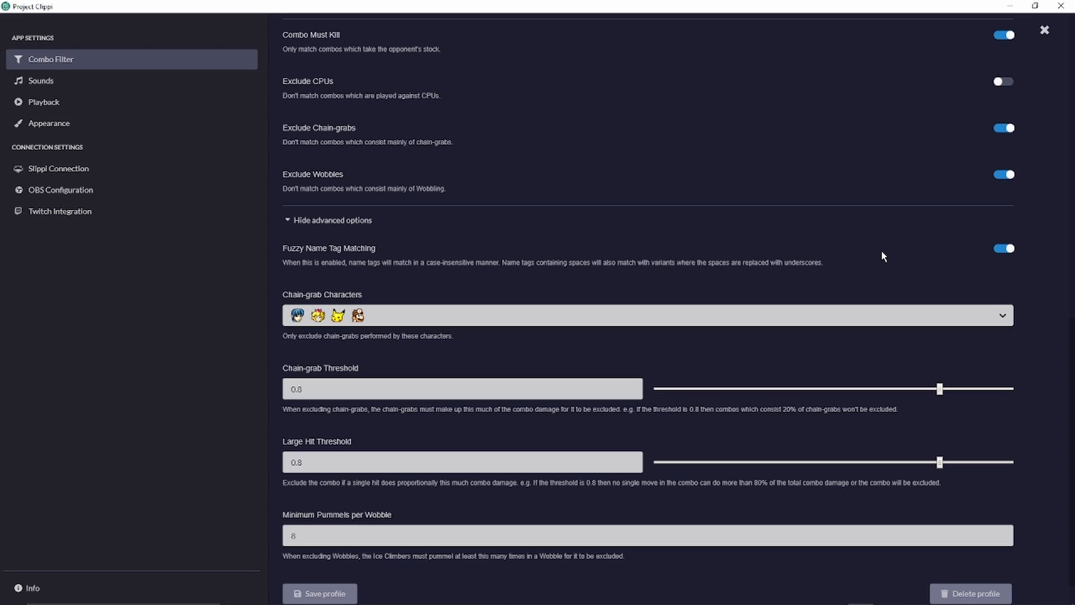
mouse_move(890, 307)
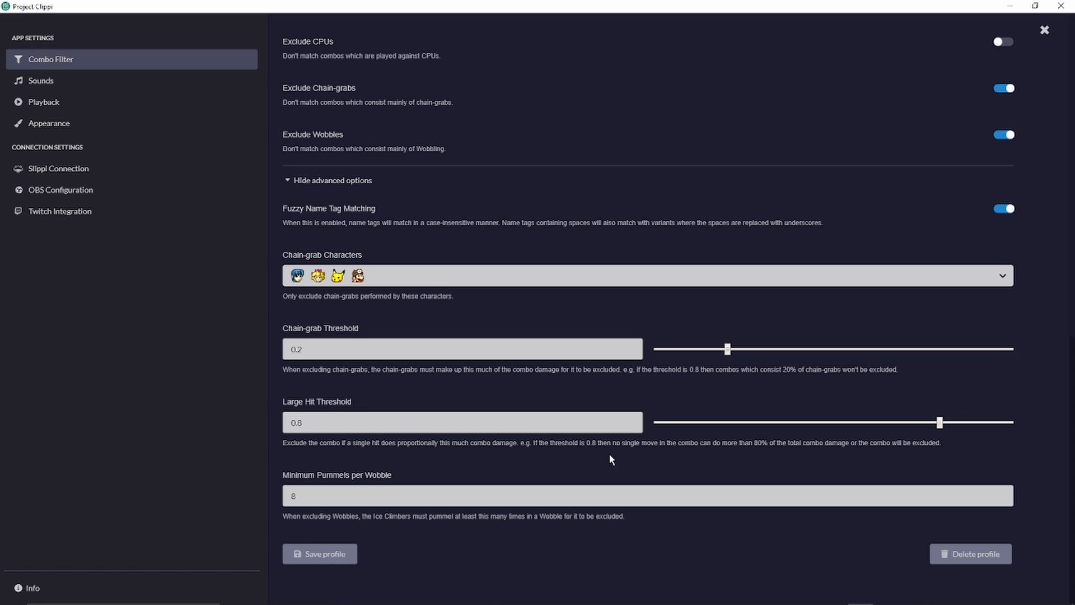
mouse_move(605, 533)
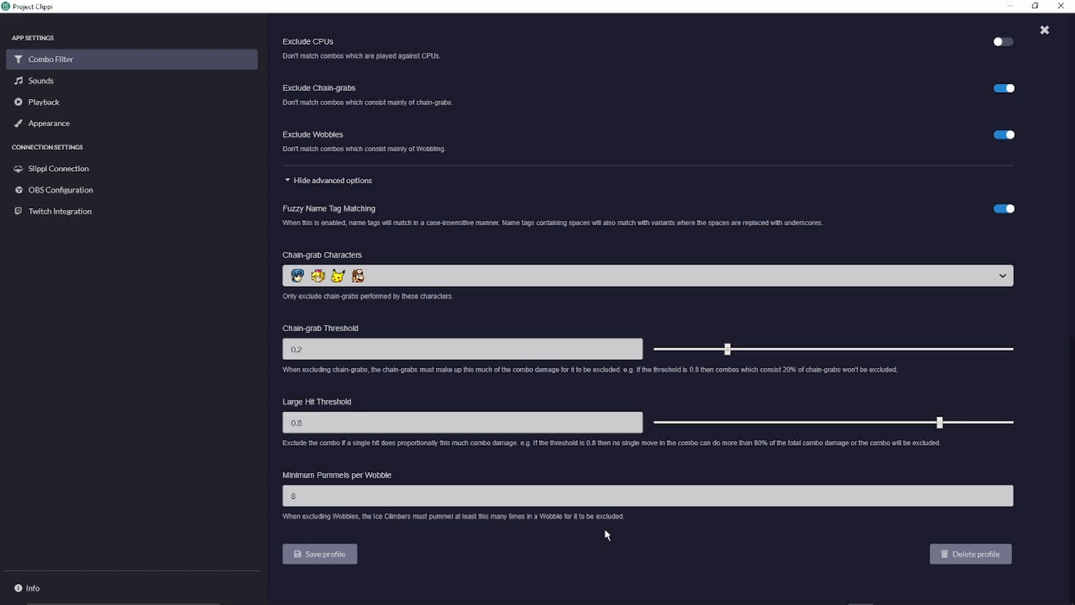
mouse_move(565, 483)
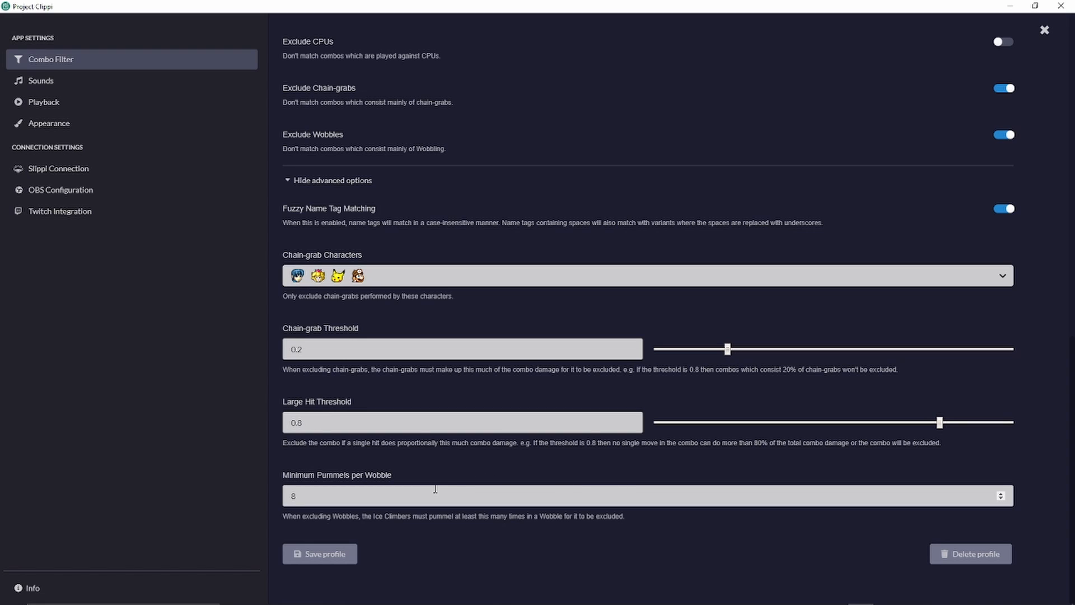
- Check the Appearance settings, then close the settings
left_click(48, 122)
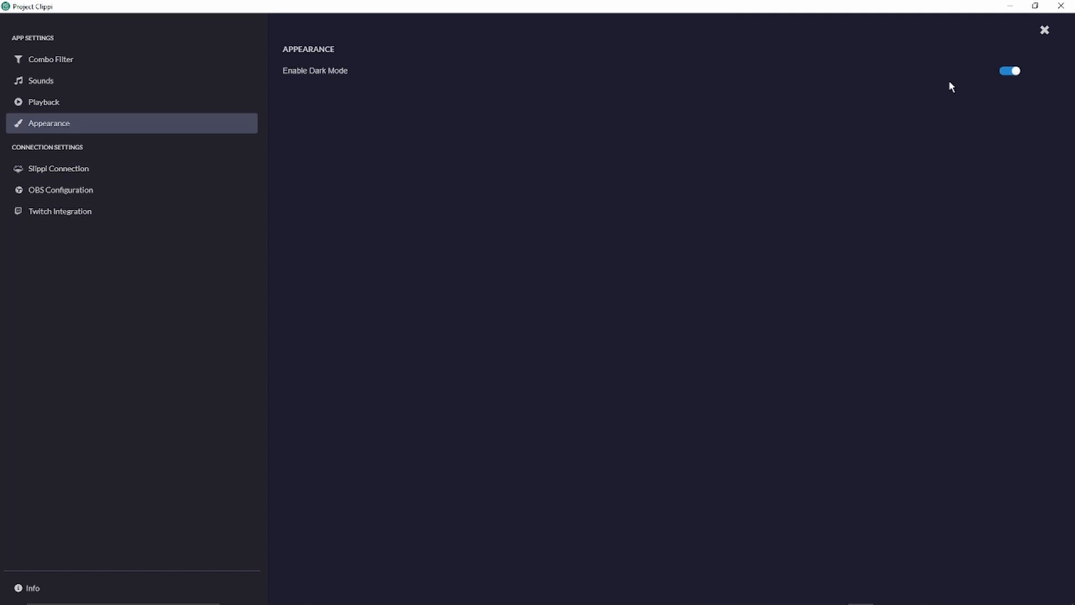
left_click(1009, 71)
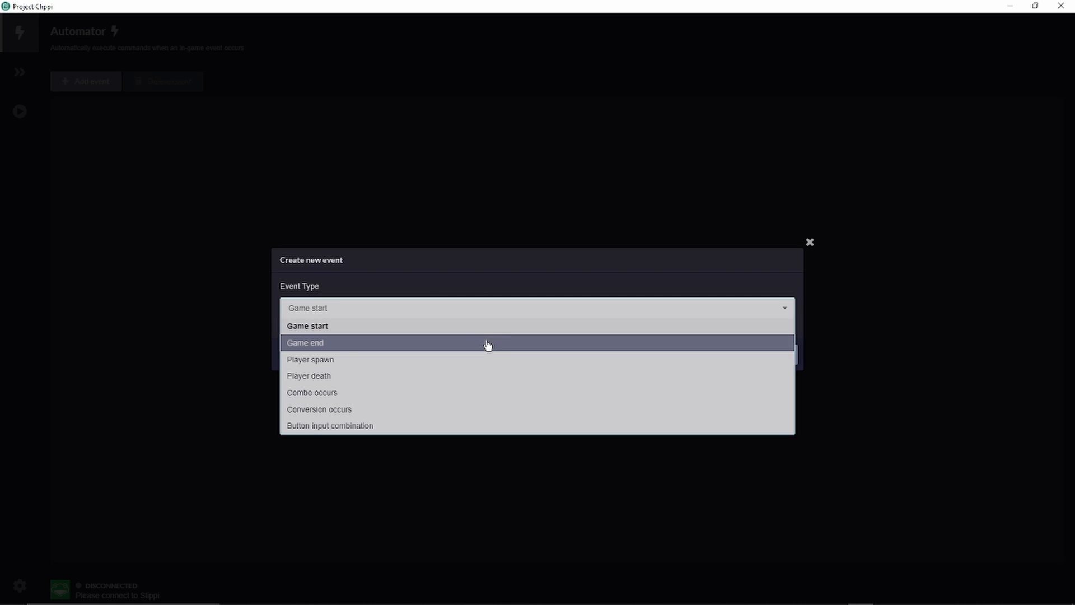
- Create an automator event triggered when Z, L and R are pressed
left_click(330, 425)
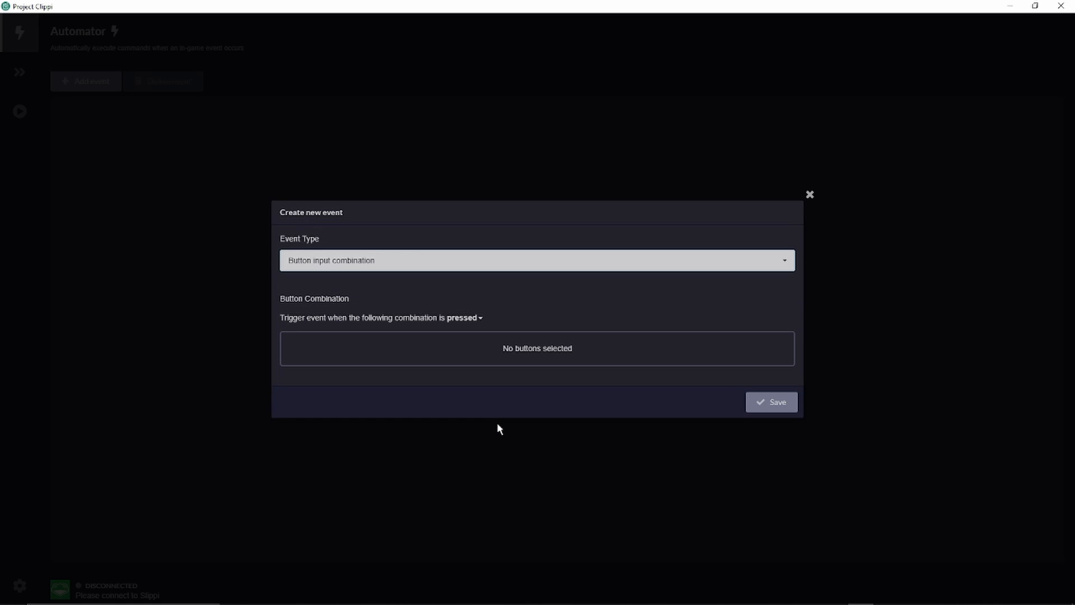
left_click(537, 348)
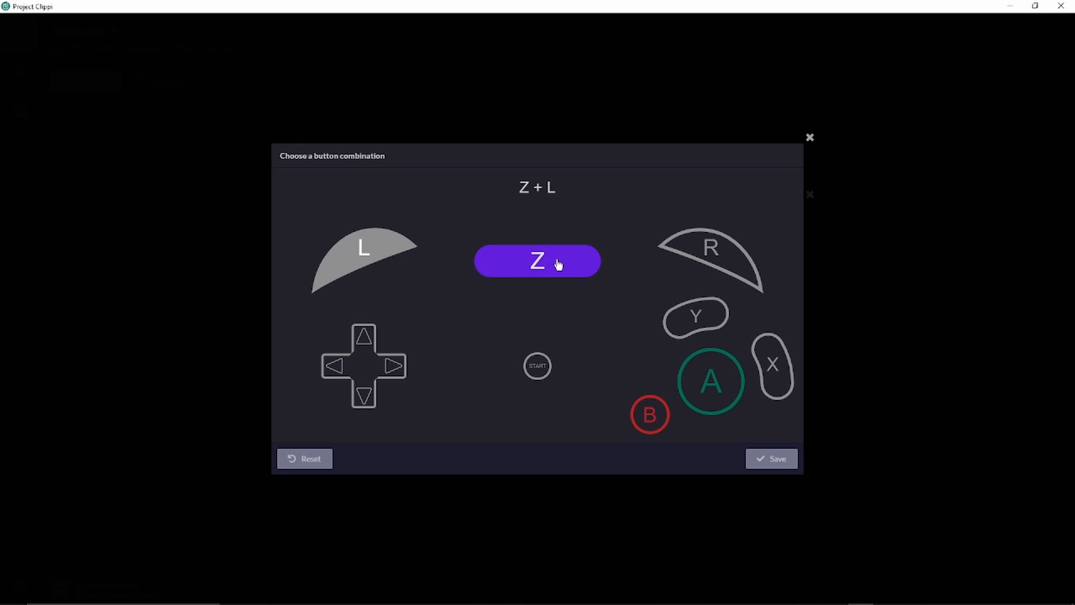
left_click(770, 459)
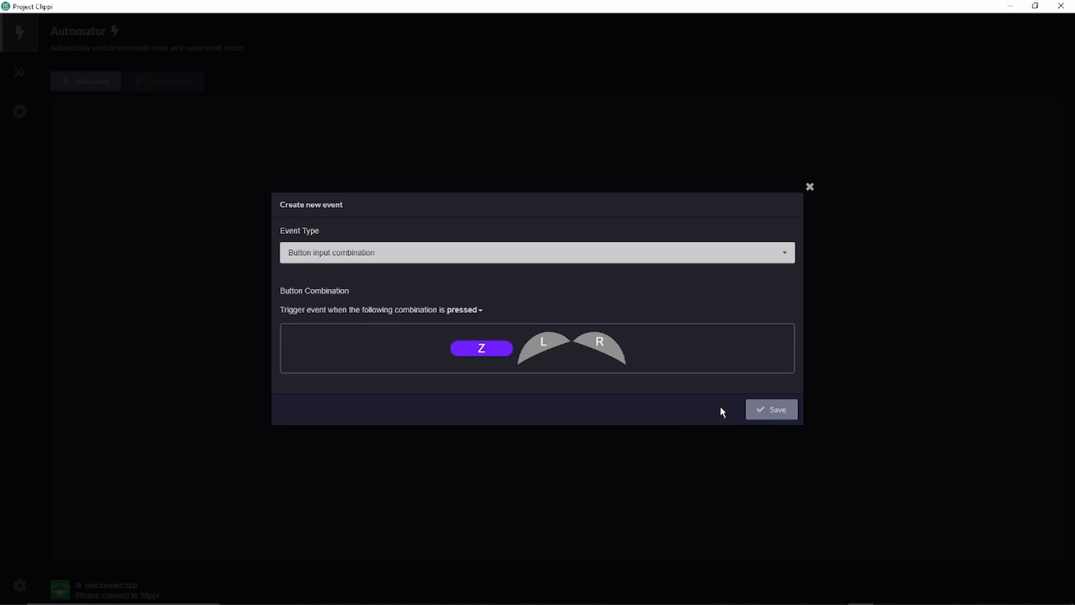
mouse_move(611, 363)
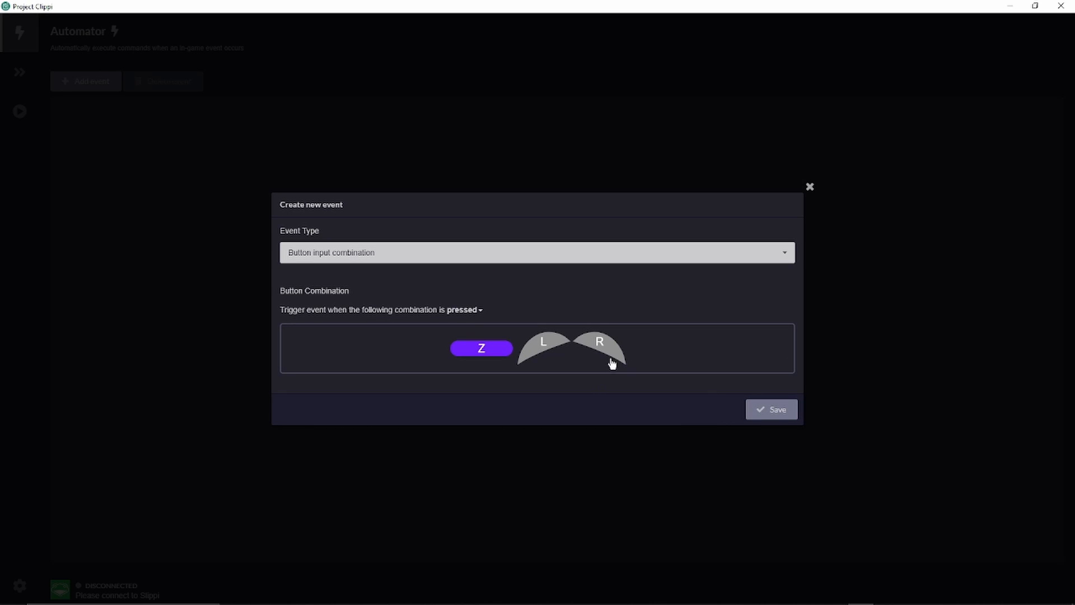
left_click(464, 309)
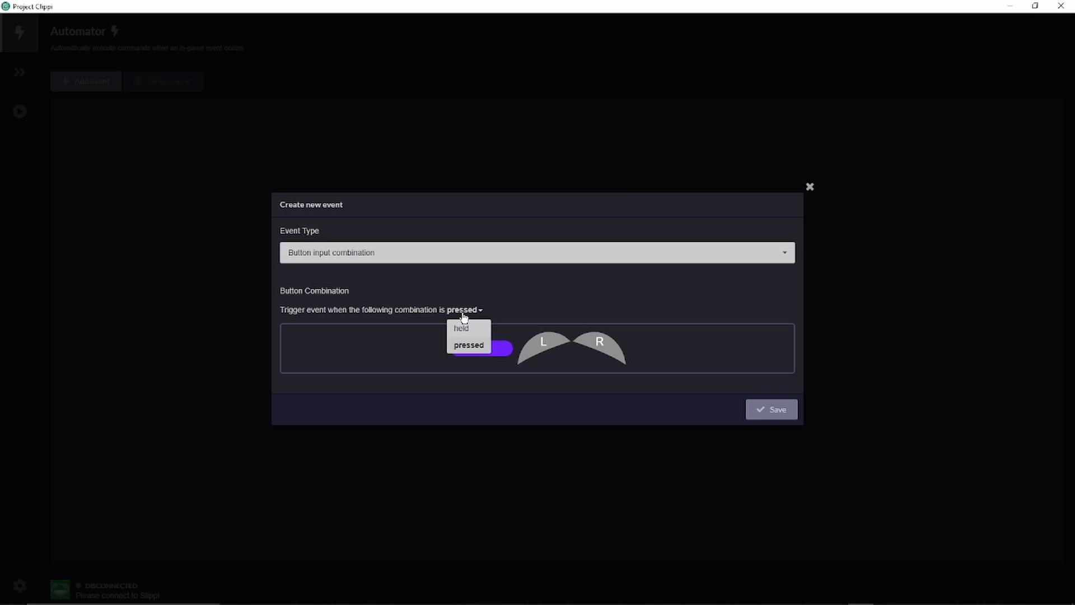
left_click(771, 409)
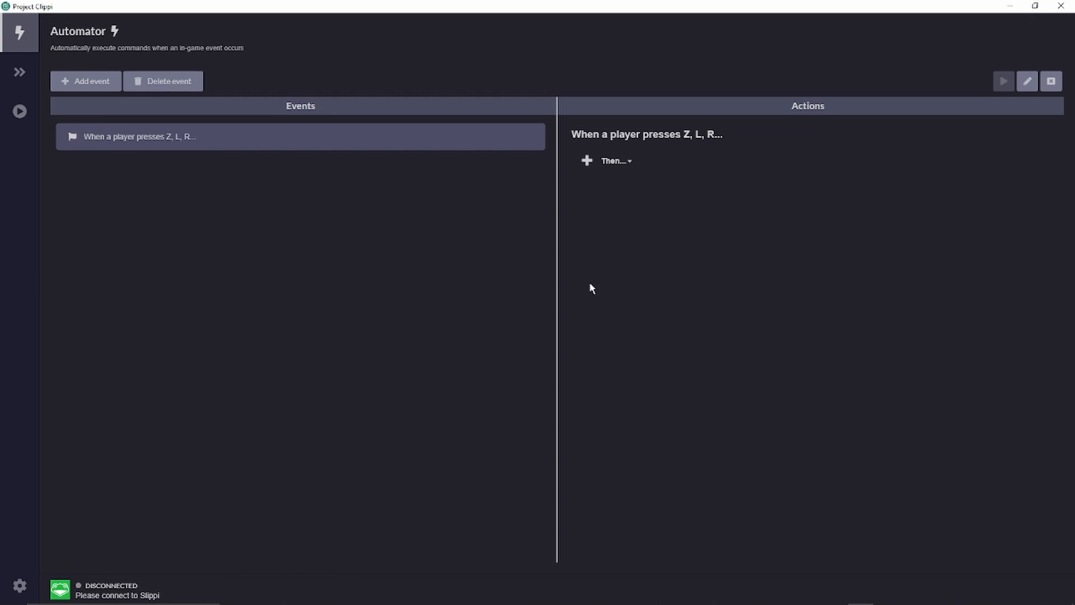
- Browse the event's available actions, then delete the Z, L, R event
left_click(616, 160)
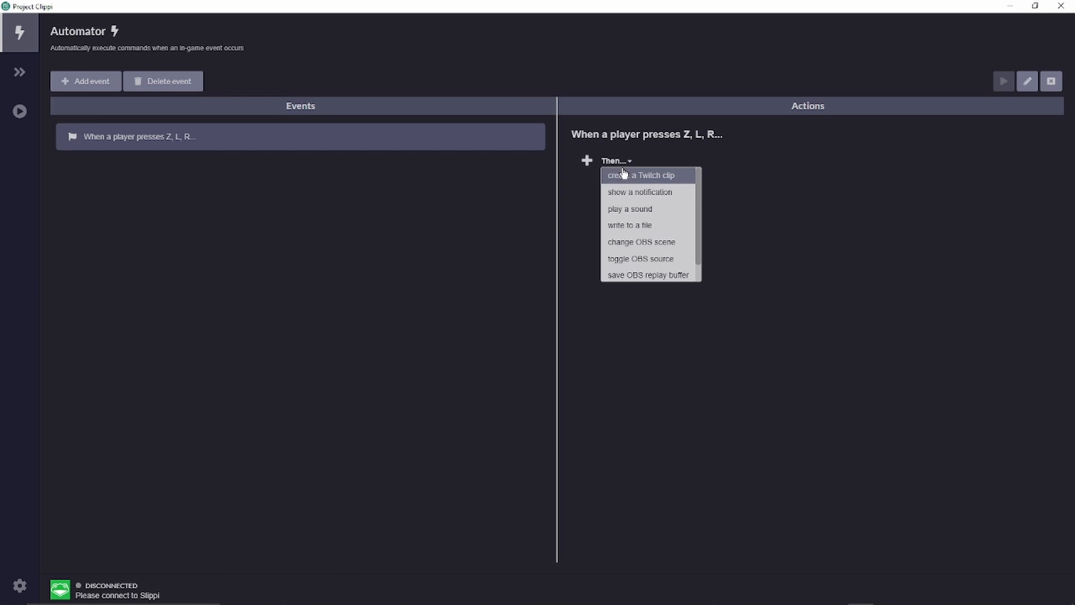
mouse_move(631, 192)
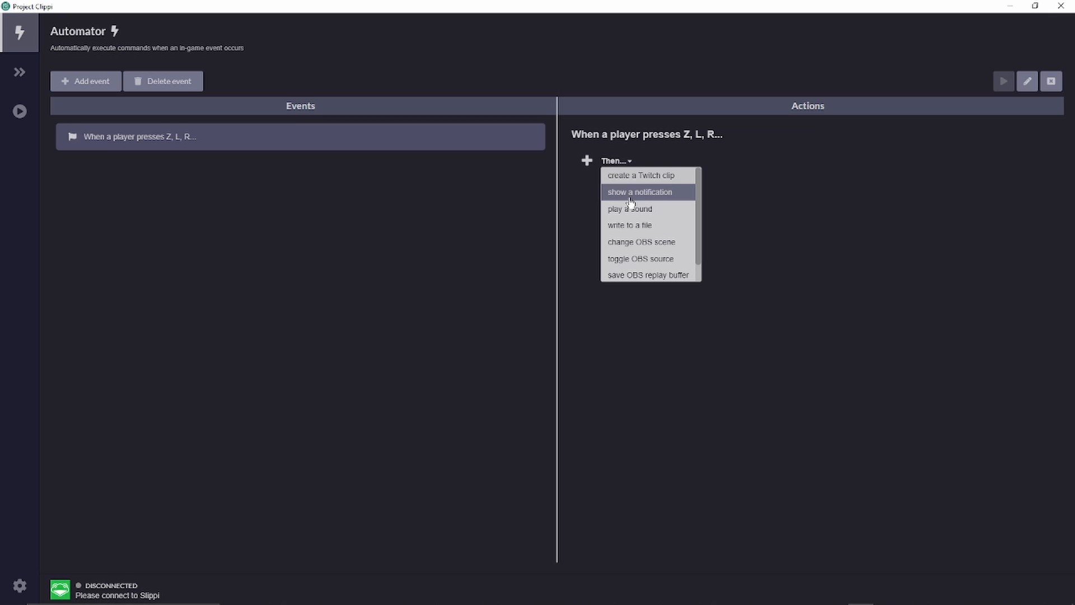
mouse_move(641, 226)
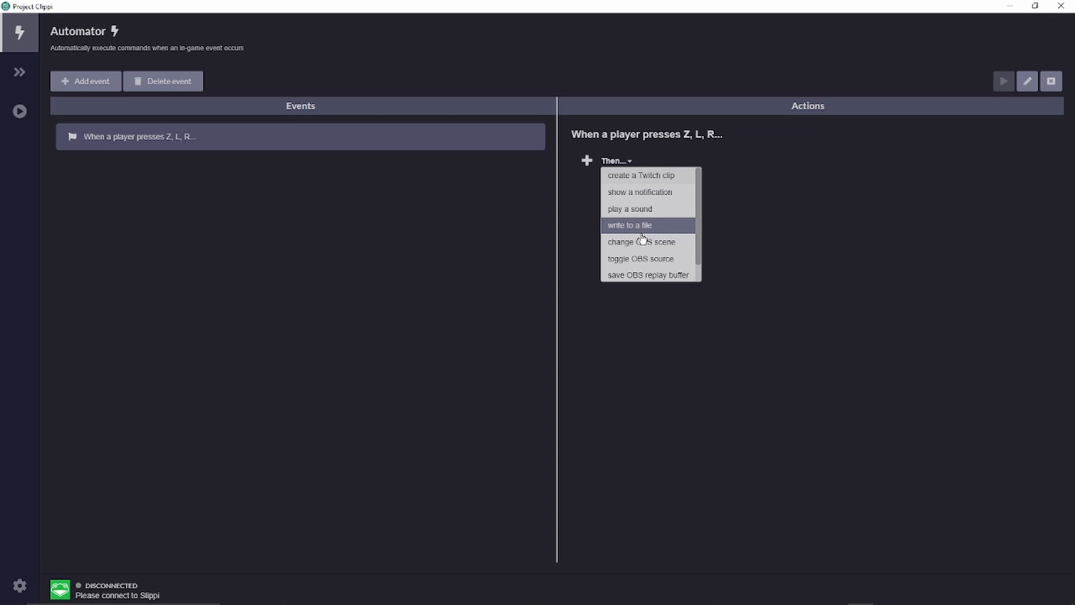
mouse_move(642, 241)
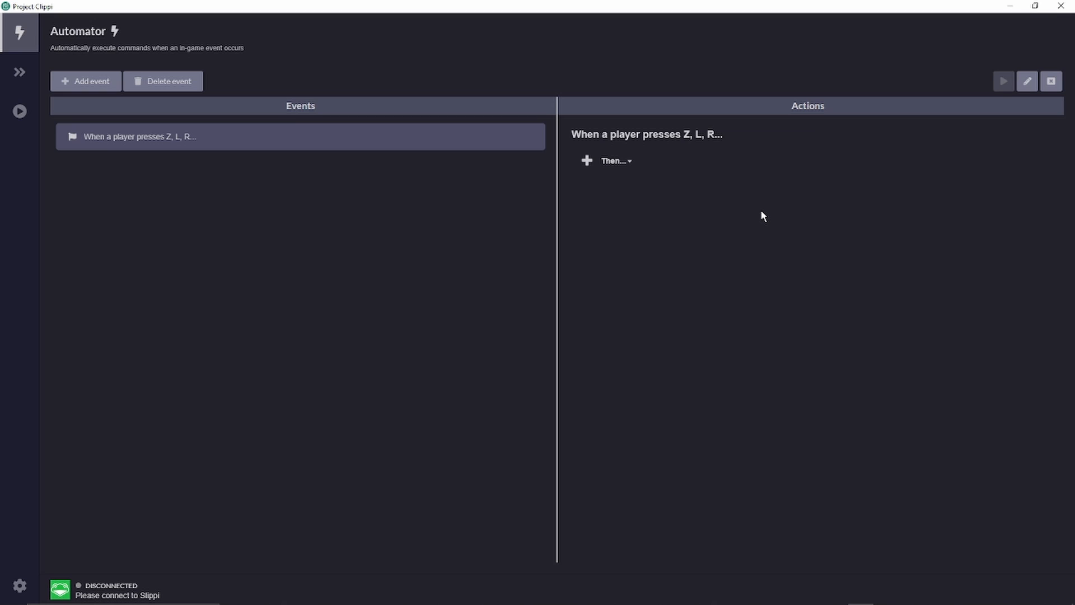
left_click(162, 81)
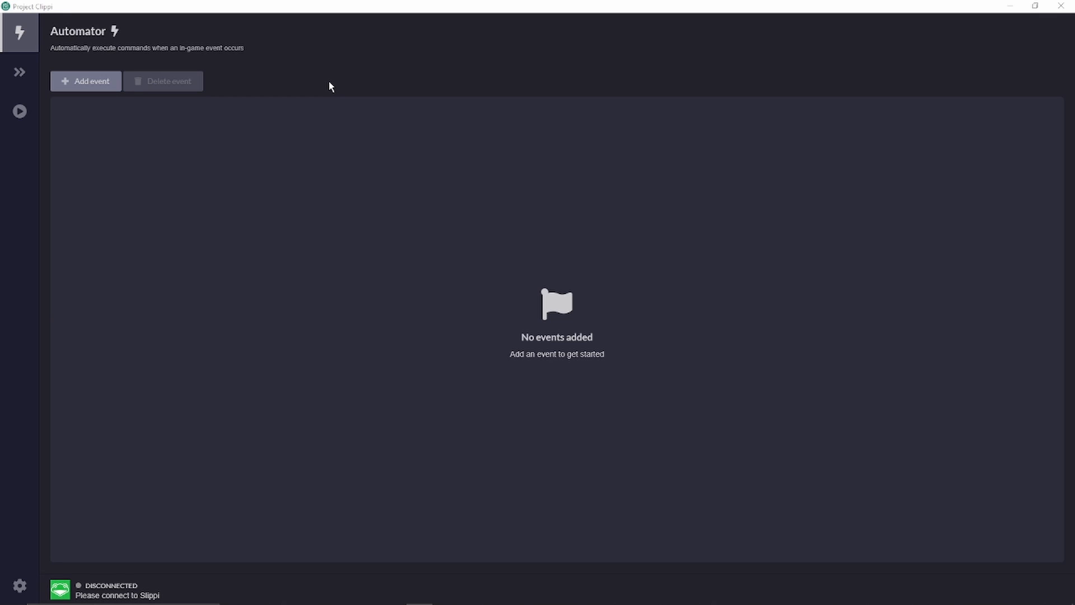
- Go to the Replay Processor and browse Slippi Launcher's replay folder for SLP files
left_click(19, 72)
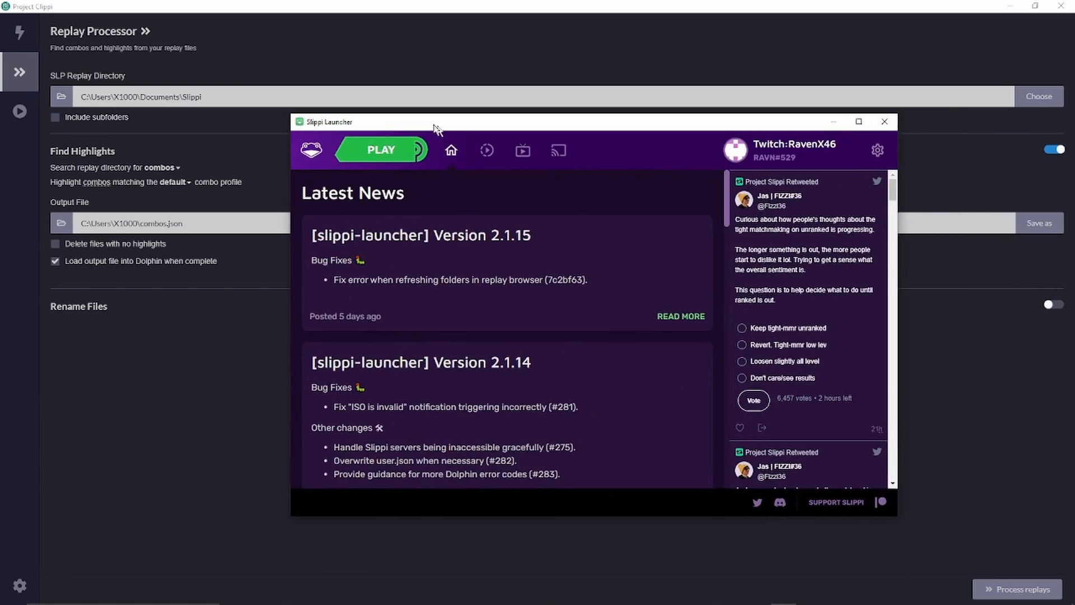
left_click(486, 150)
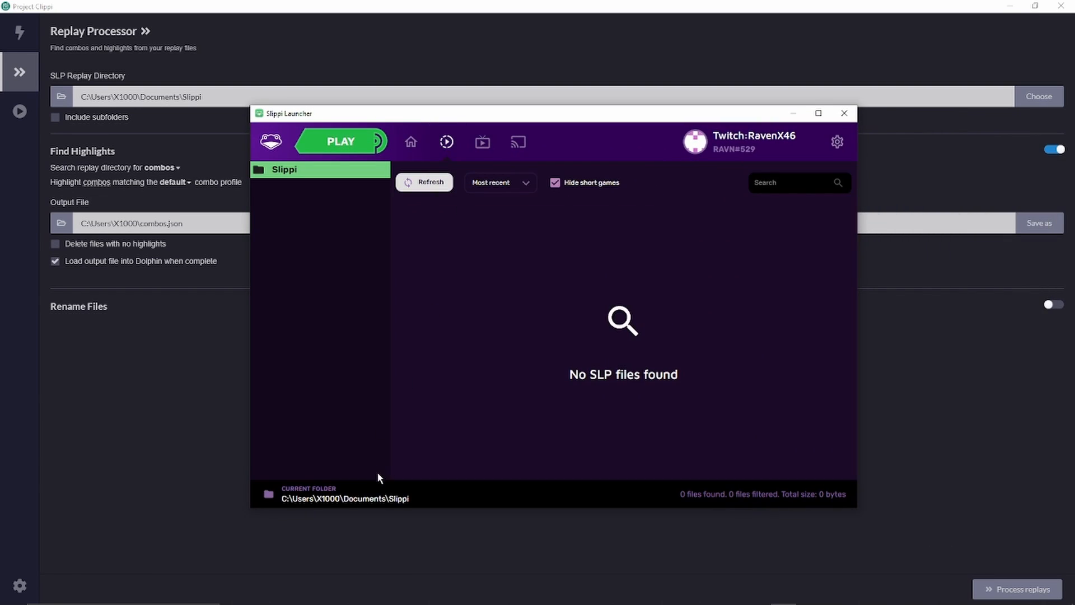
mouse_move(421, 504)
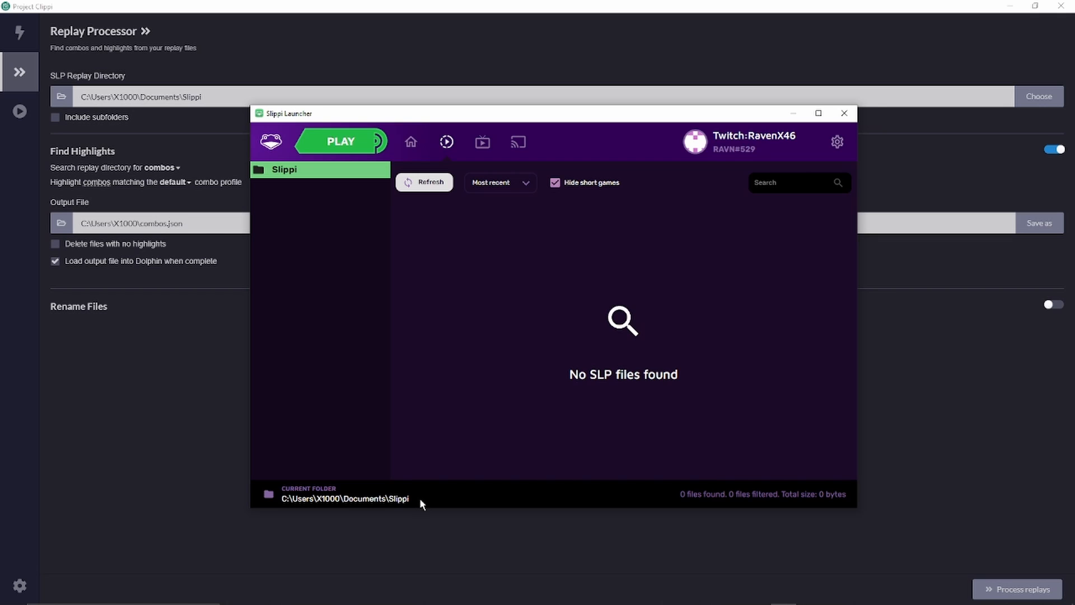
mouse_move(394, 56)
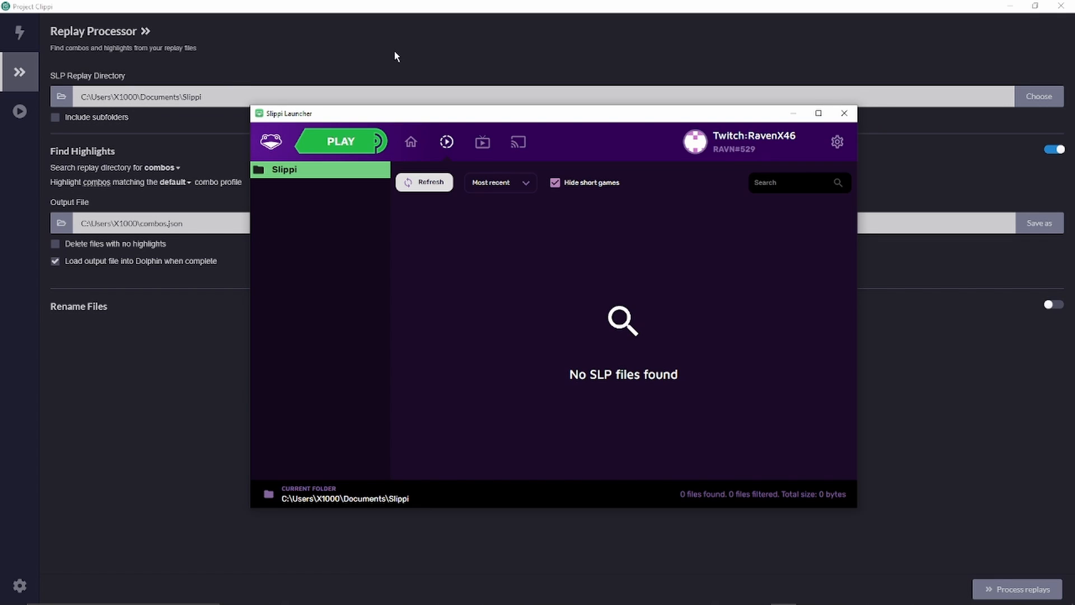
left_click(844, 113)
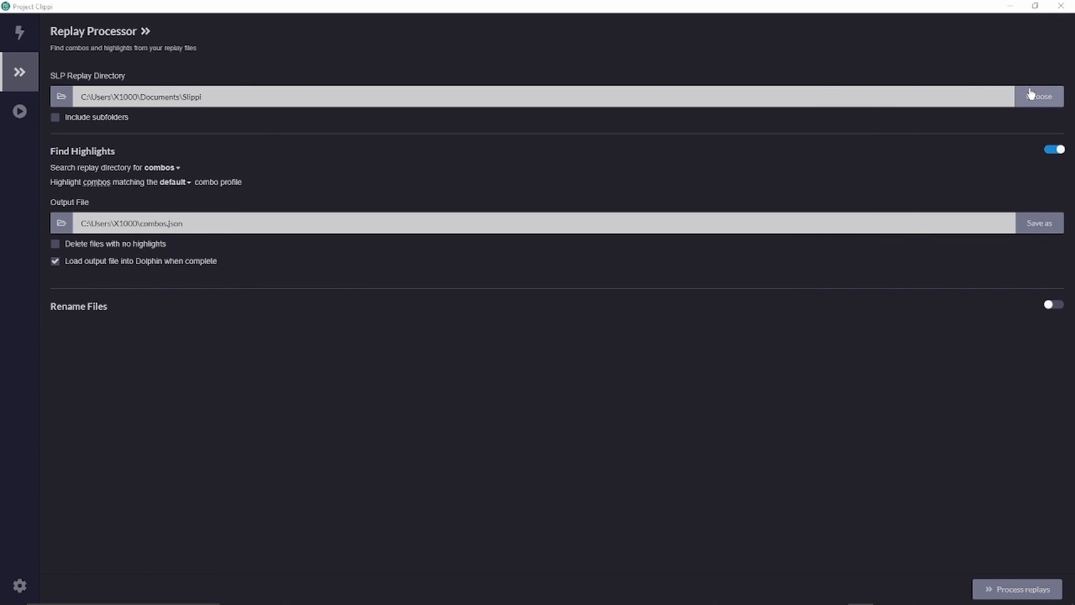
left_click(1039, 96)
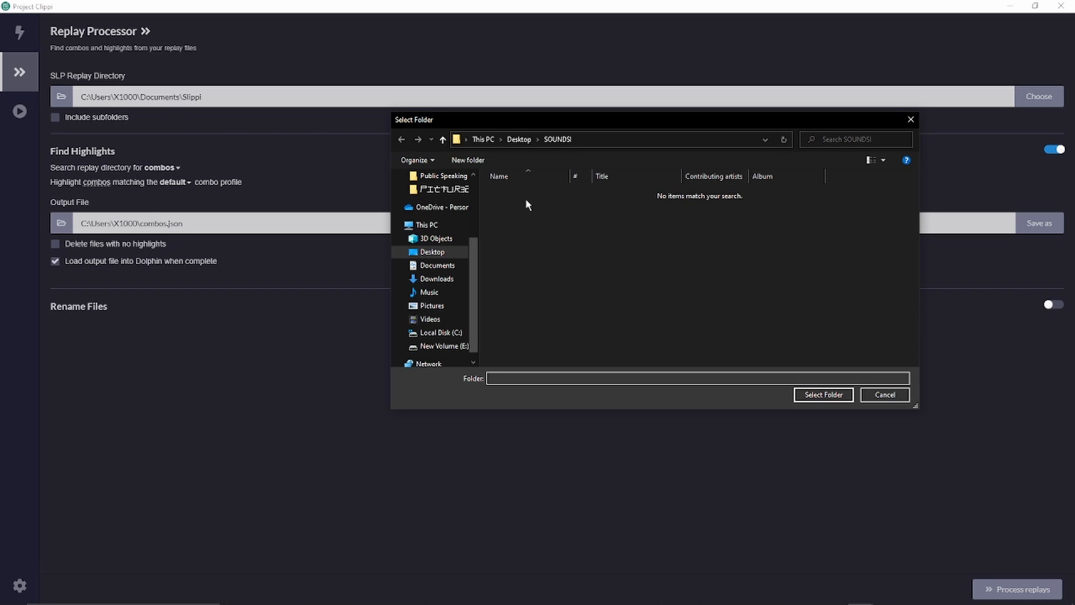
left_click(437, 266)
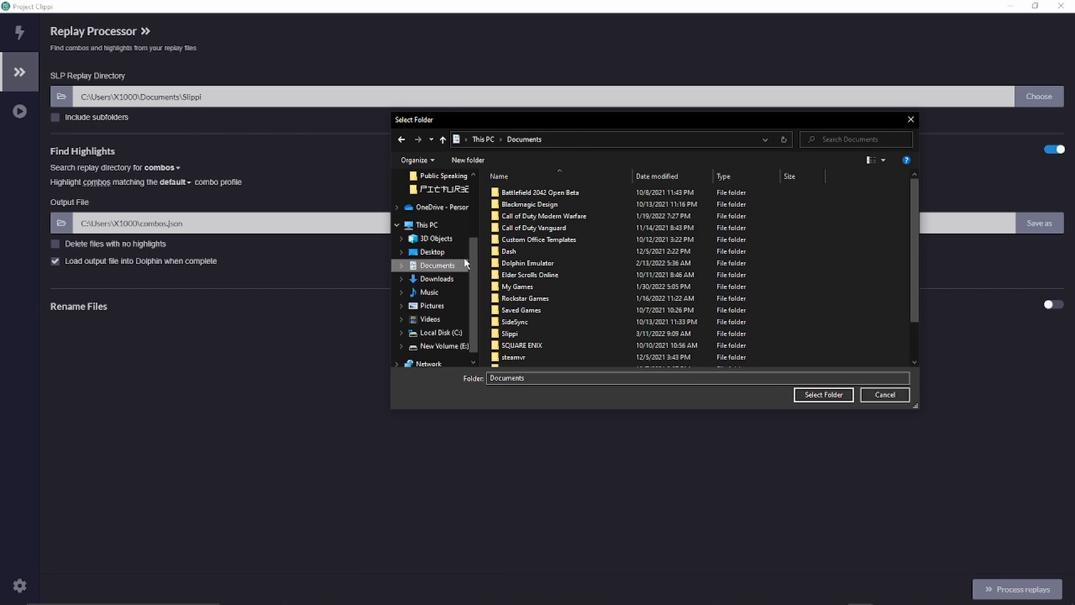
double_click(509, 334)
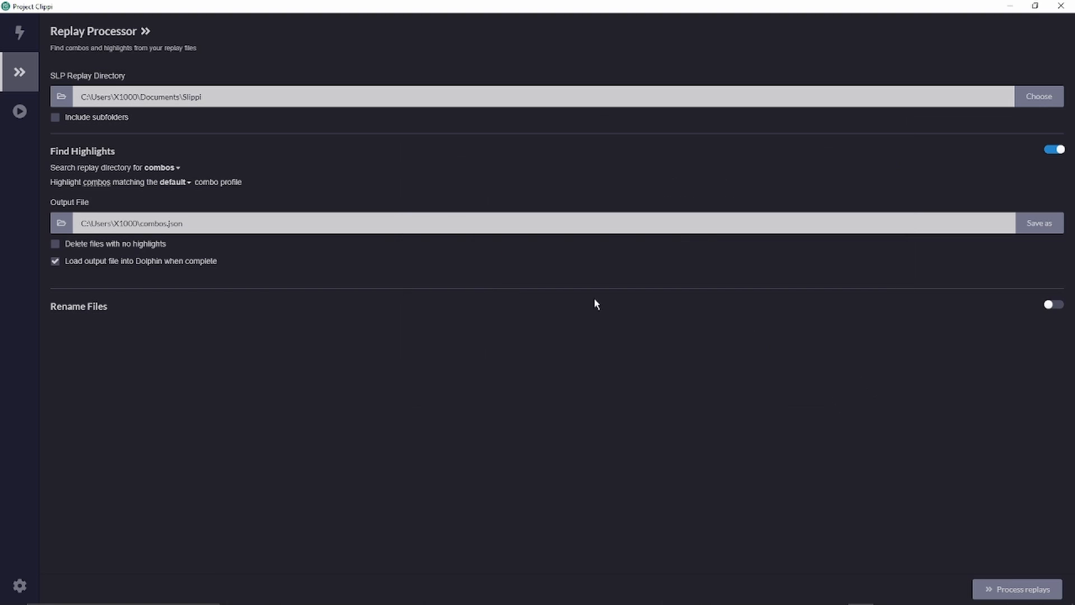
mouse_move(160, 168)
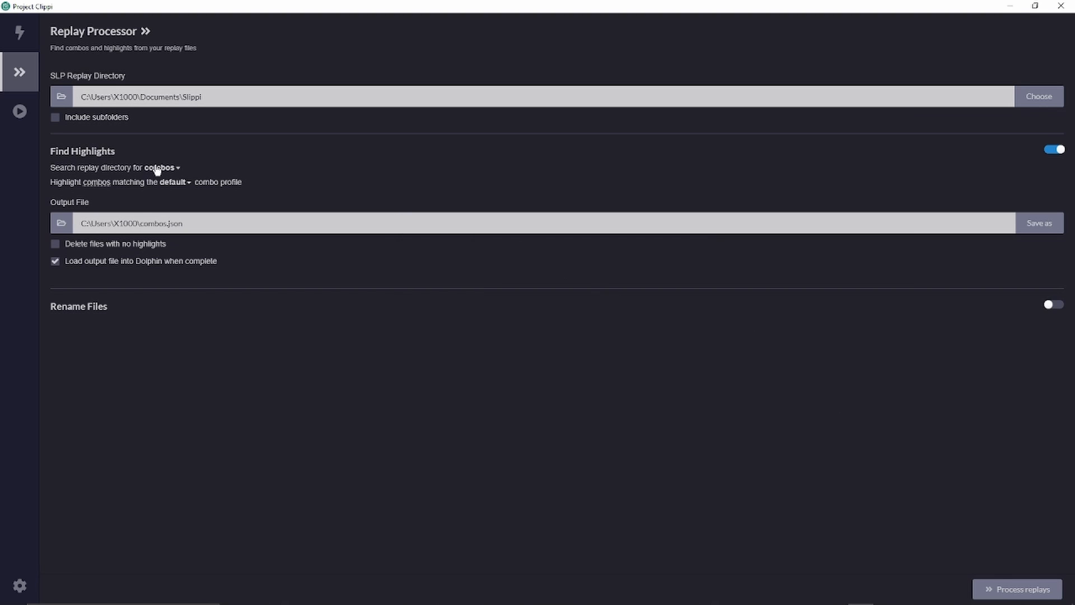
- Search the replays for combos using the YouTube combo profile
left_click(162, 167)
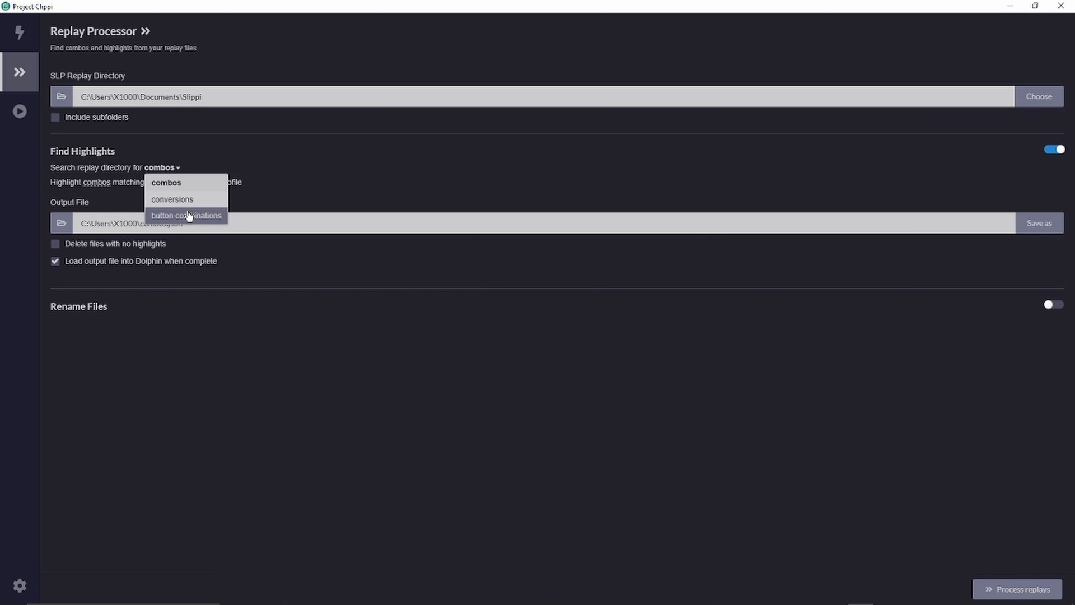
mouse_move(212, 166)
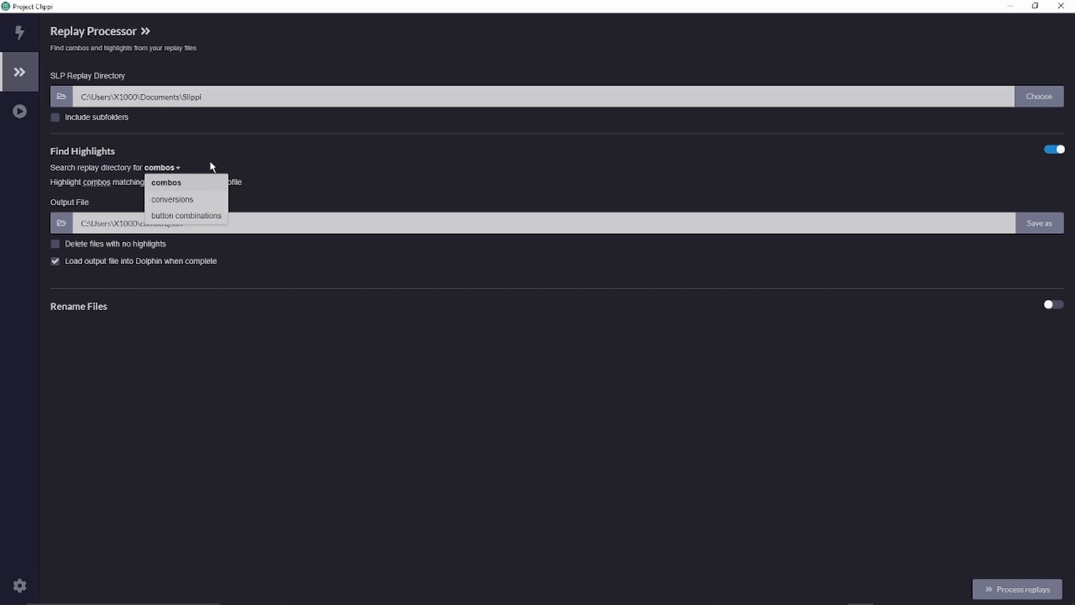
left_click(167, 183)
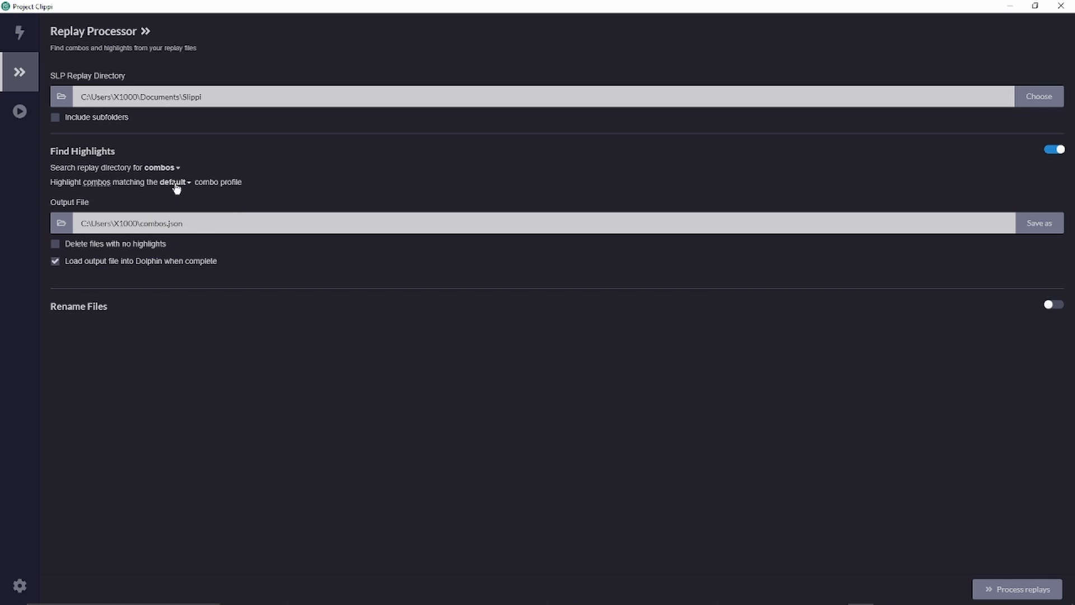
left_click(173, 181)
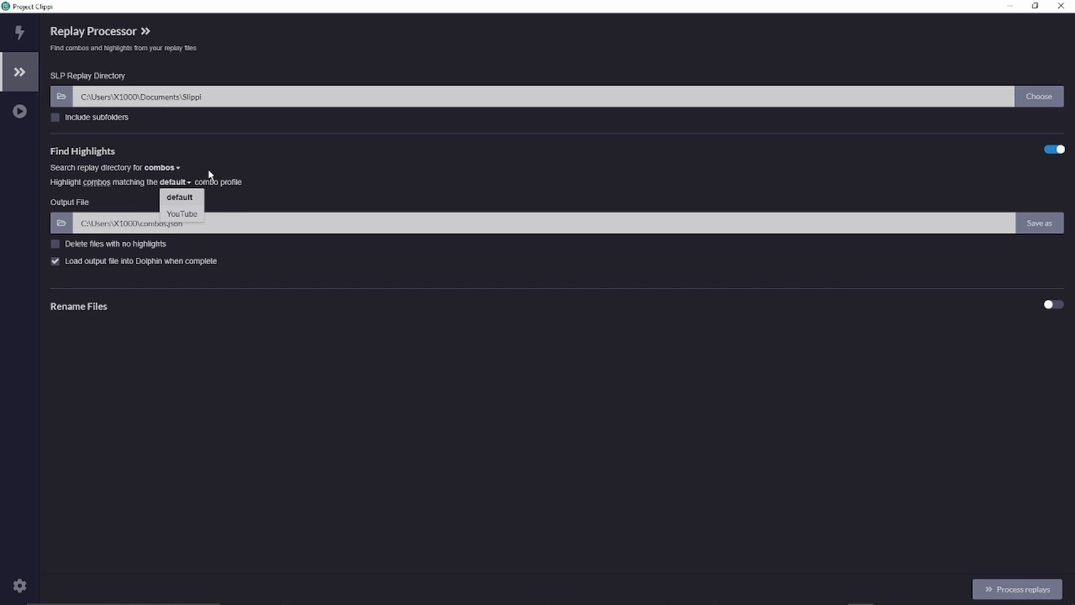
left_click(181, 213)
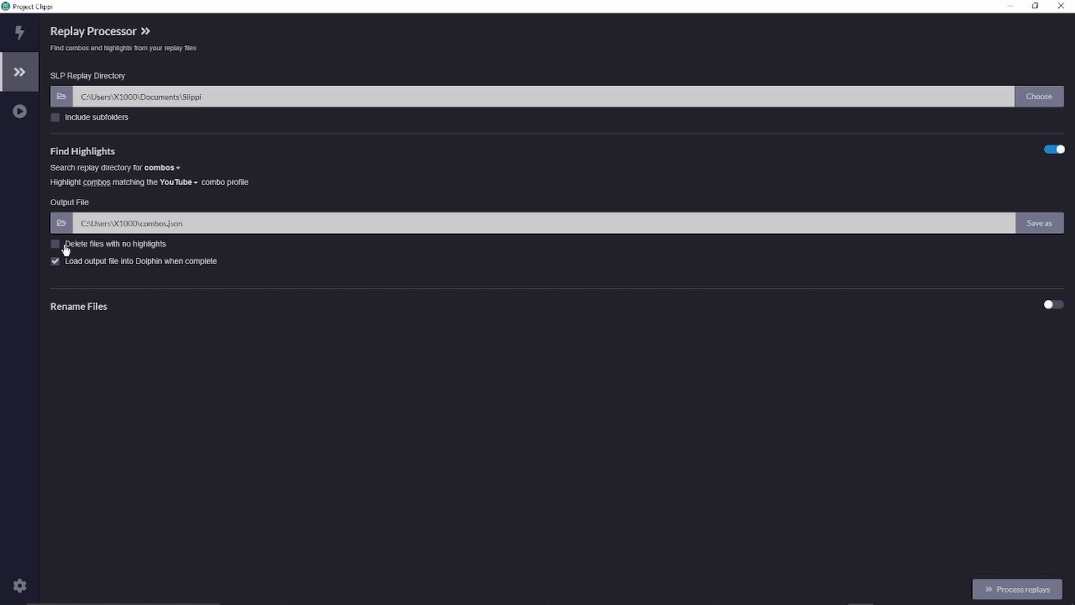
mouse_move(83, 250)
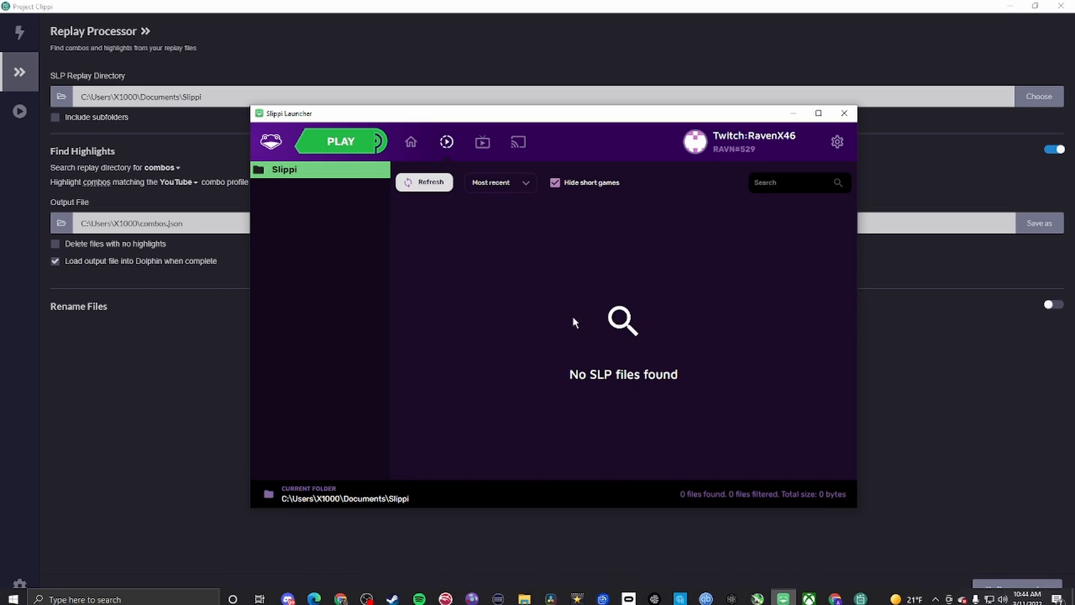
left_click(844, 113)
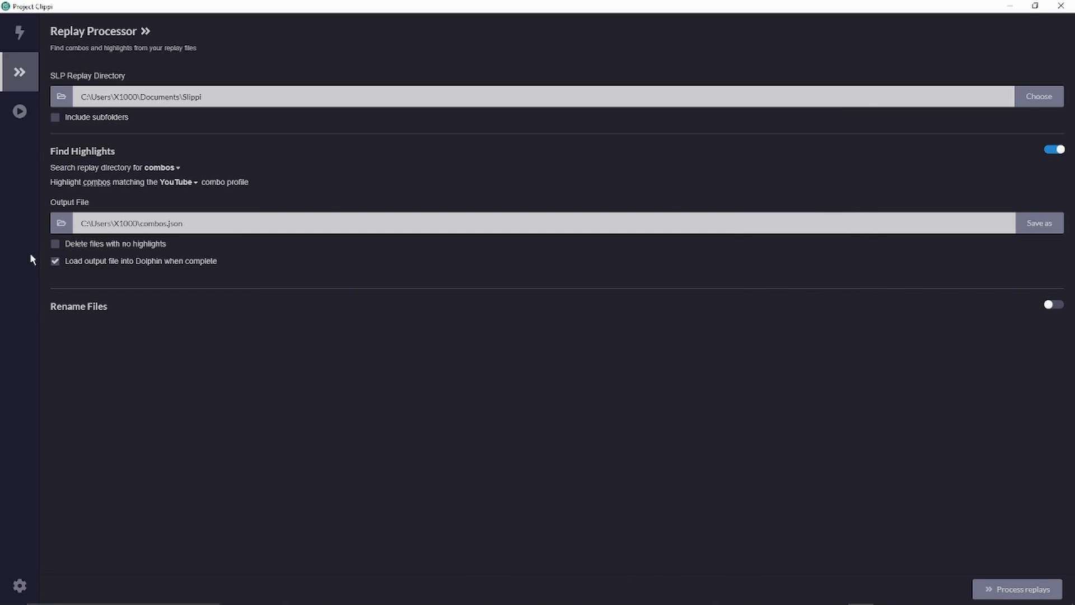
mouse_move(55, 272)
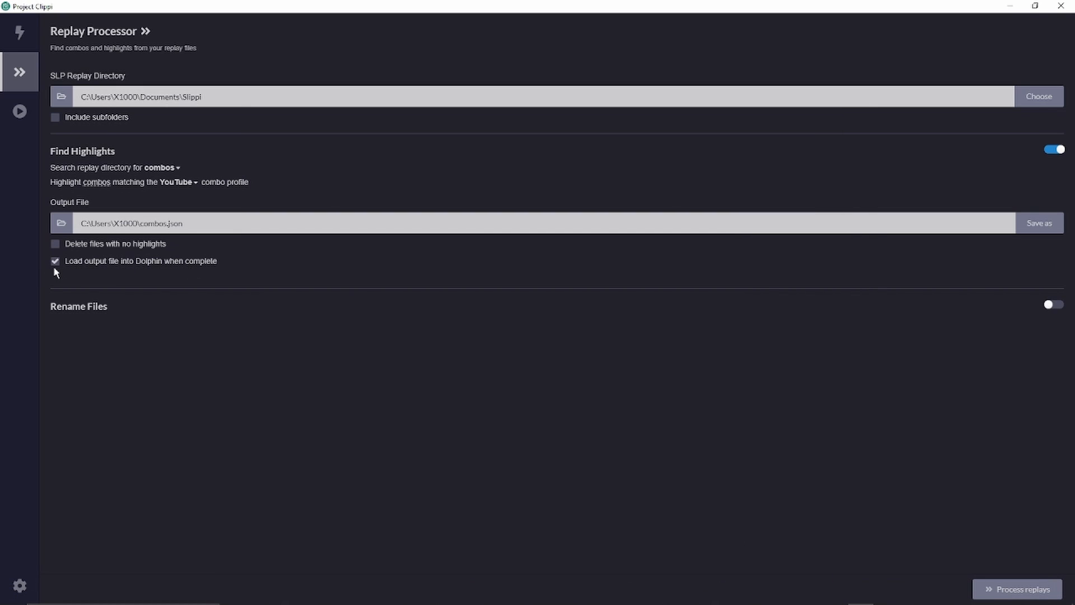
mouse_move(1028, 306)
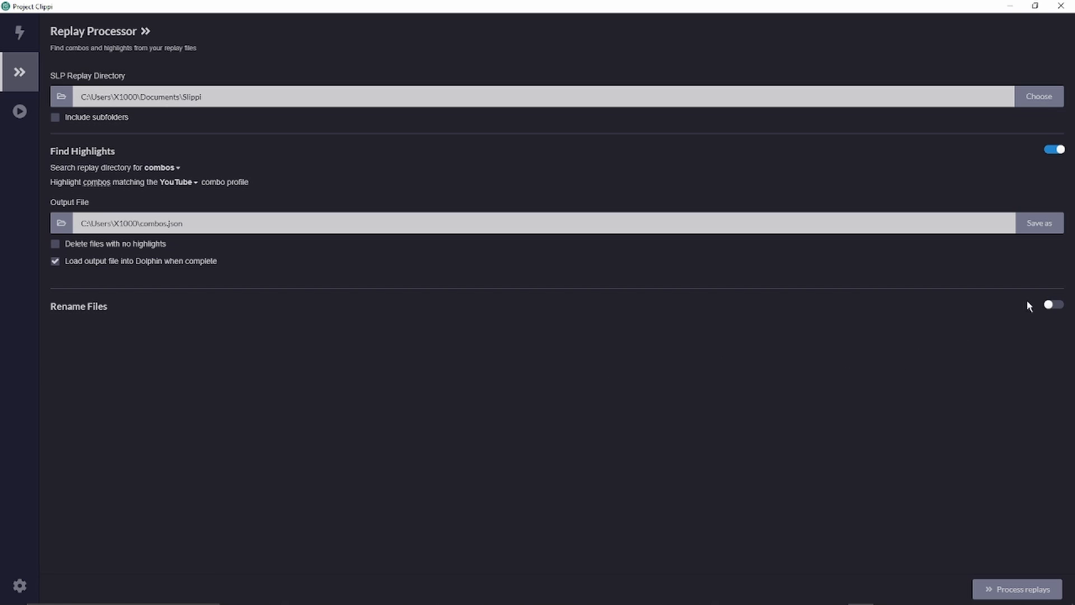
- Toggle Rename Files on and back off, then start replay processing
left_click(1054, 305)
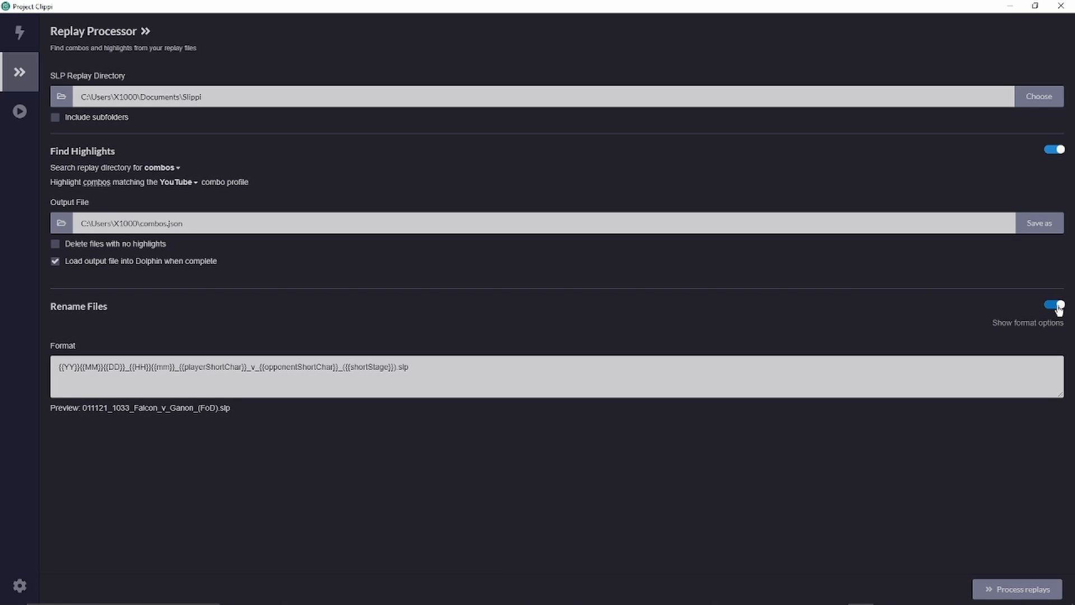
left_click(1053, 304)
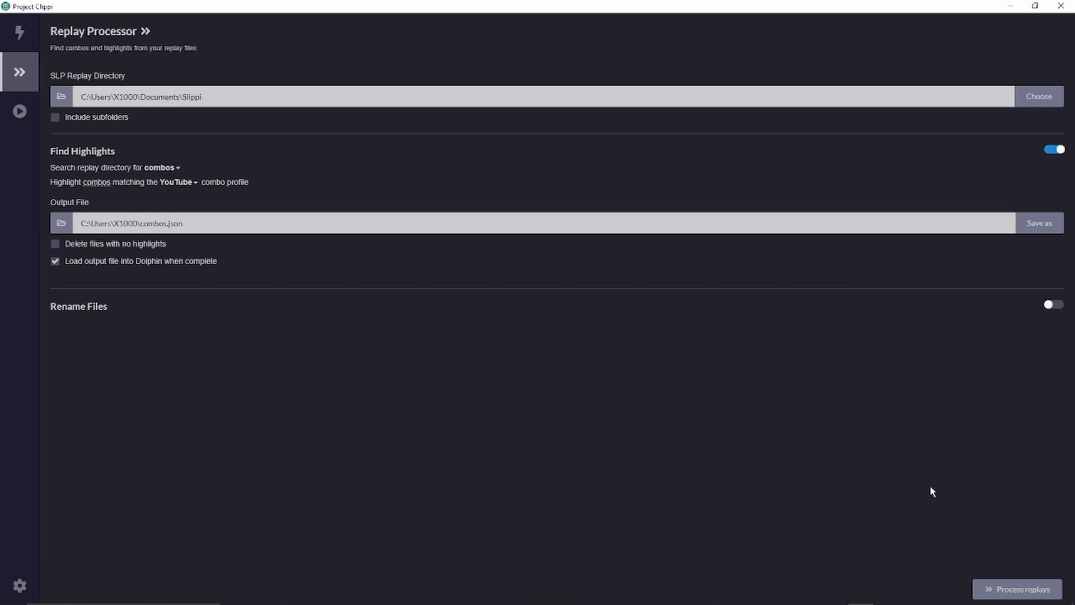
mouse_move(1018, 589)
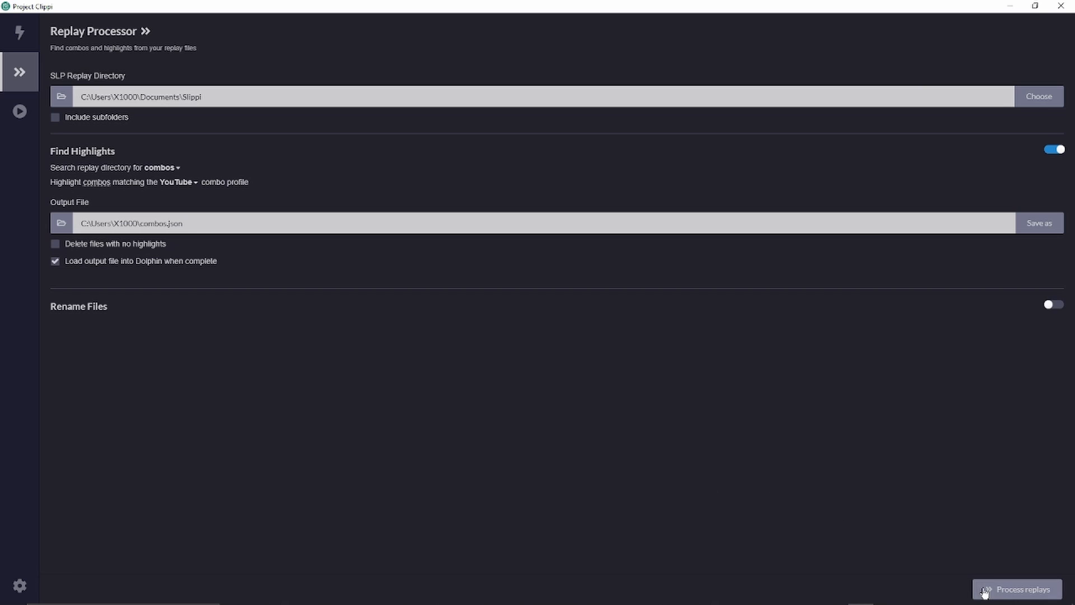
left_click(1022, 589)
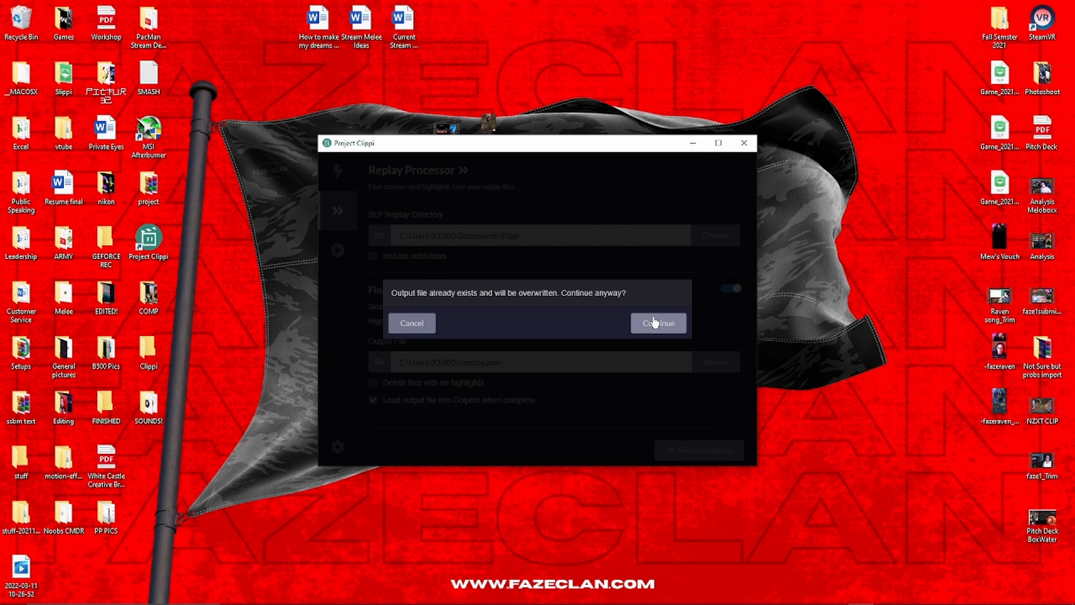
- Overwrite the existing combos.json and let processing find 6 highlights in 2 files
left_click(656, 328)
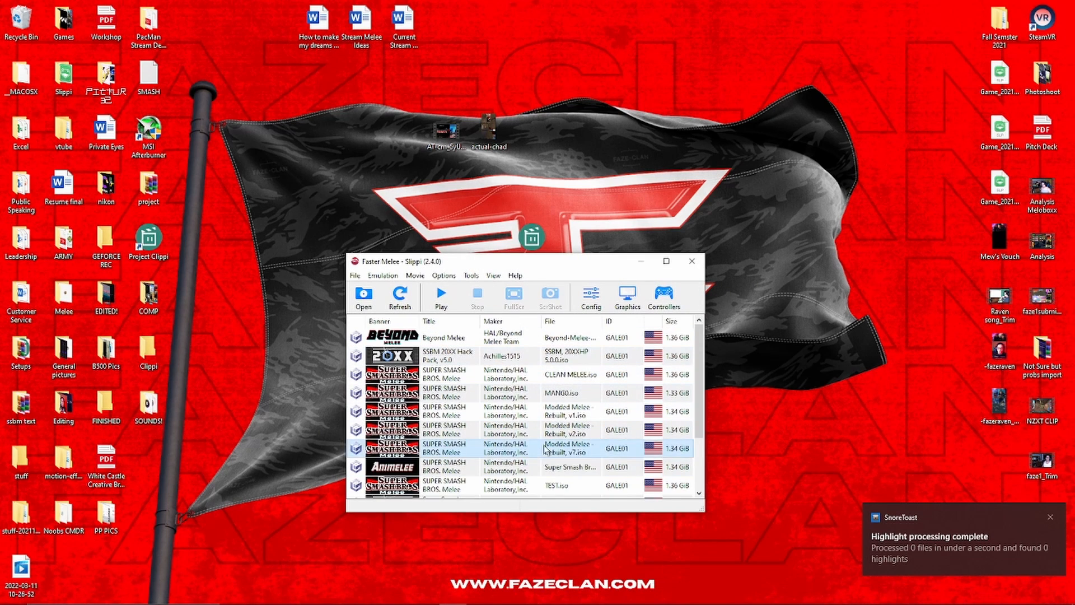
left_click(440, 297)
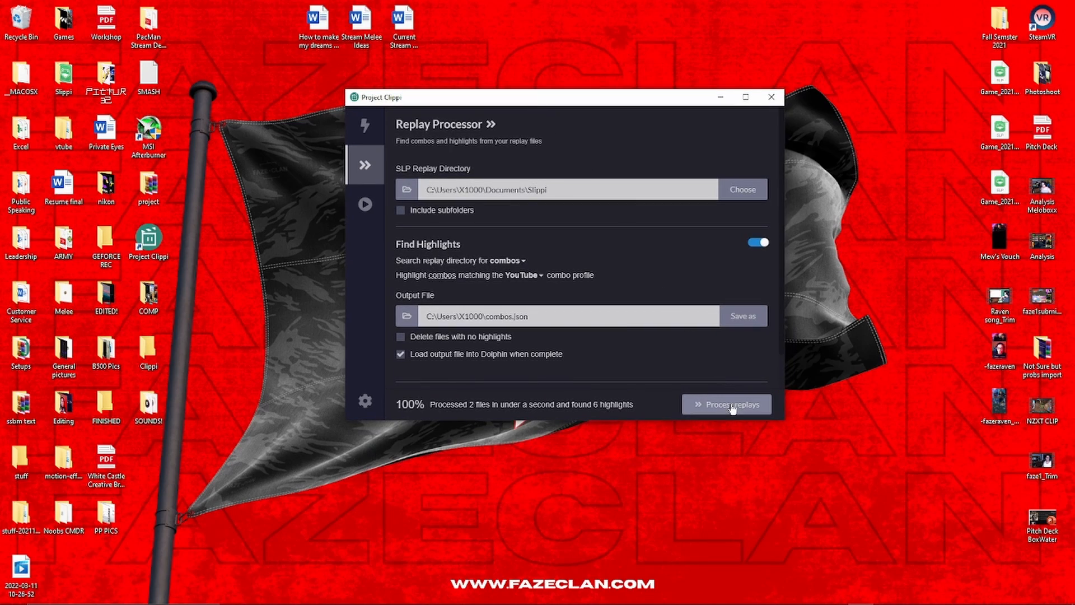
mouse_move(528, 397)
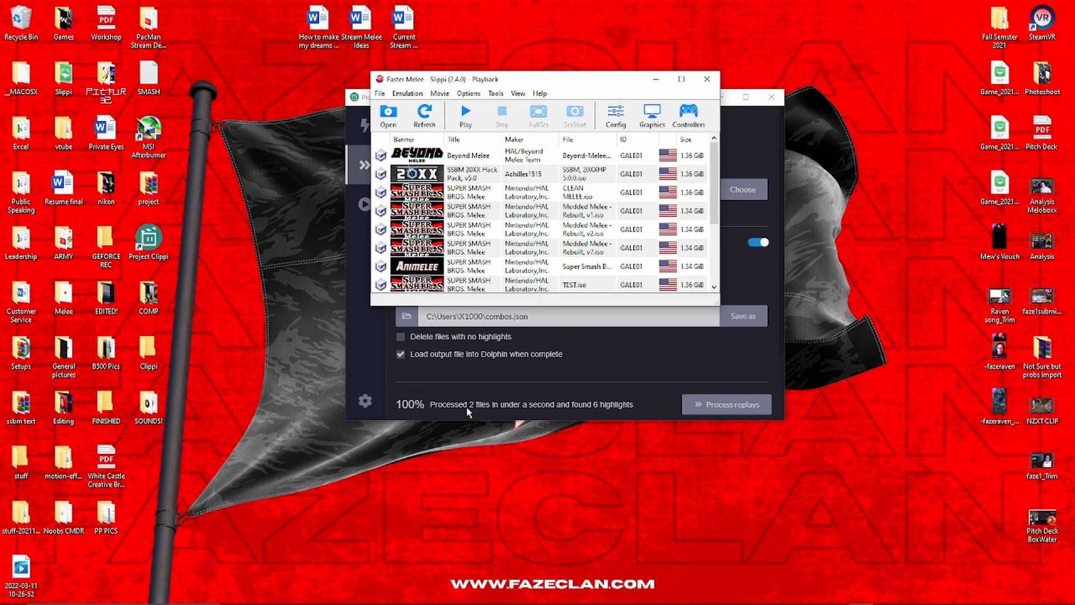
mouse_move(534, 394)
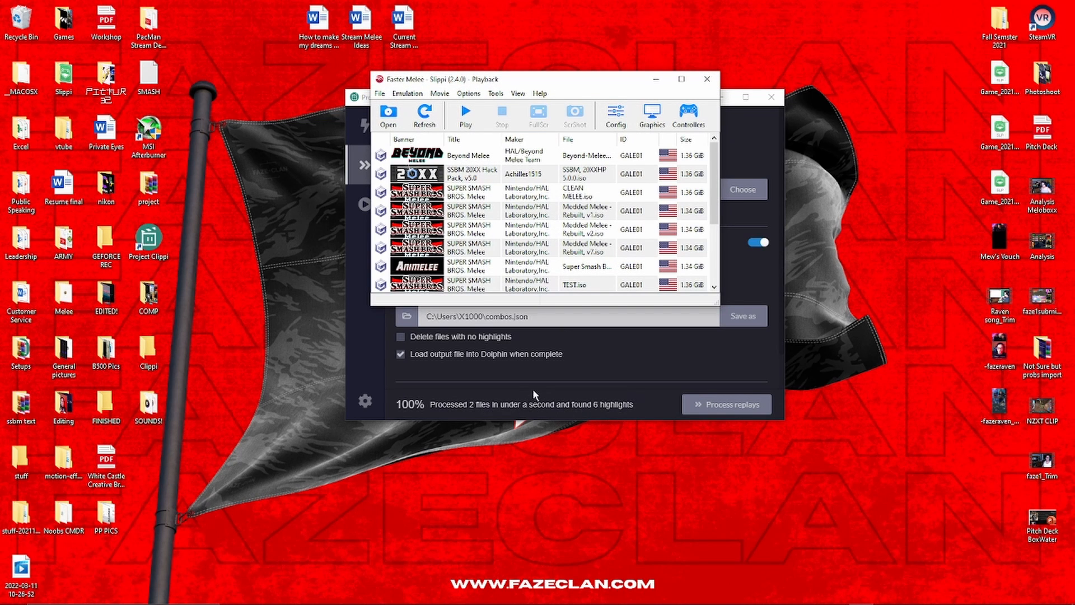
mouse_move(596, 320)
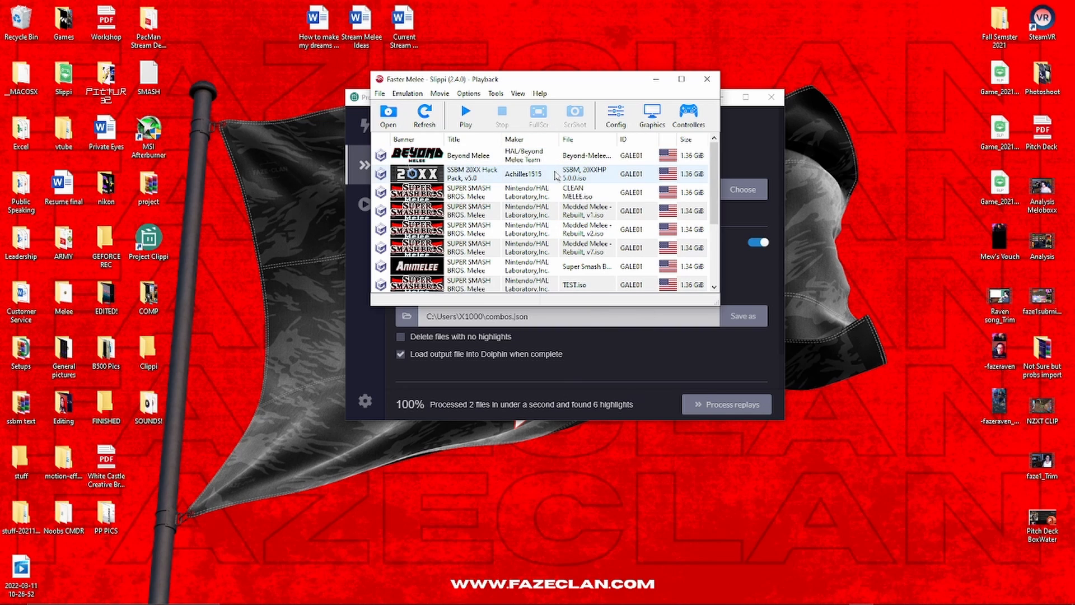
mouse_move(559, 199)
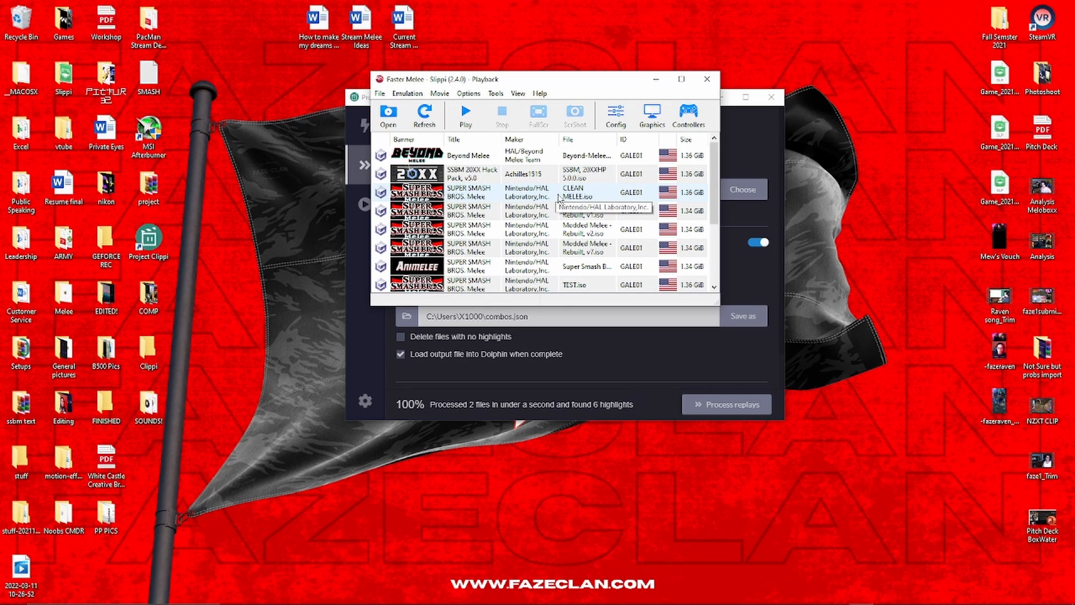
mouse_move(555, 201)
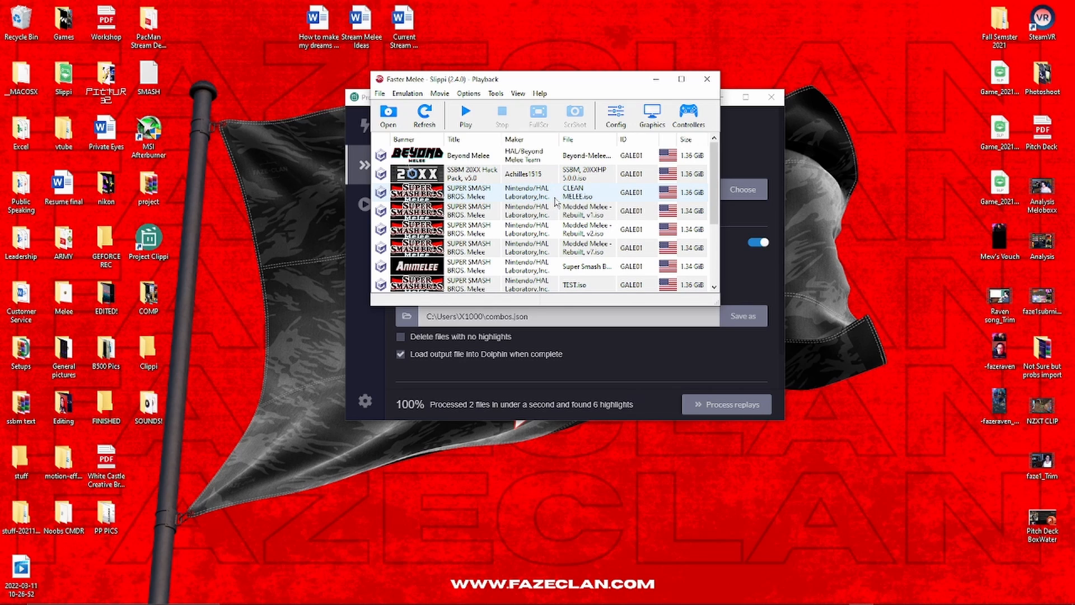
- Play the Melee game in the Faster Melee playback window to run the highlight queue
left_click(465, 115)
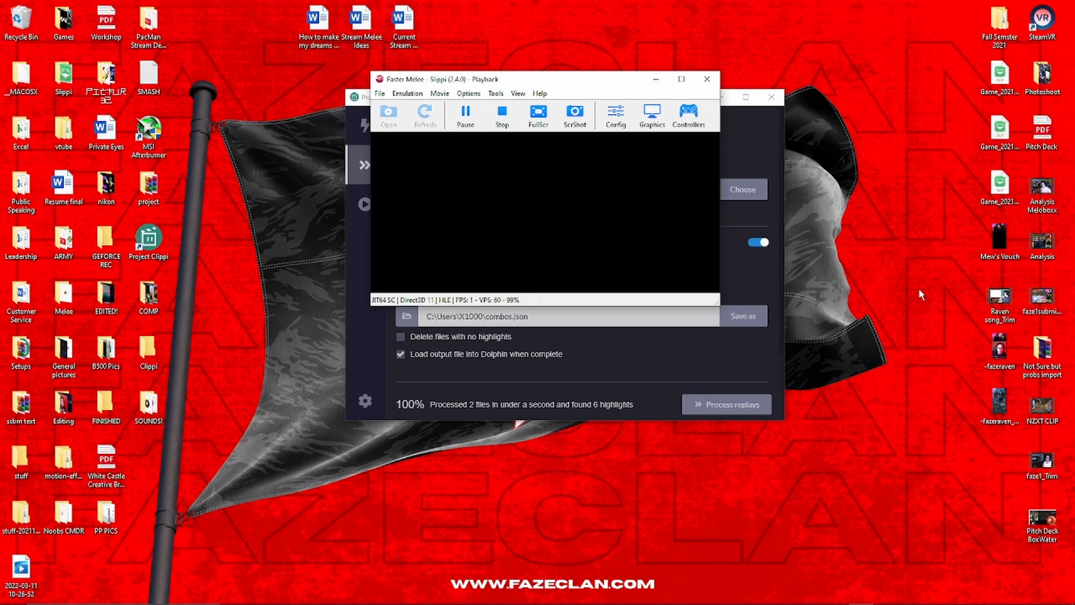